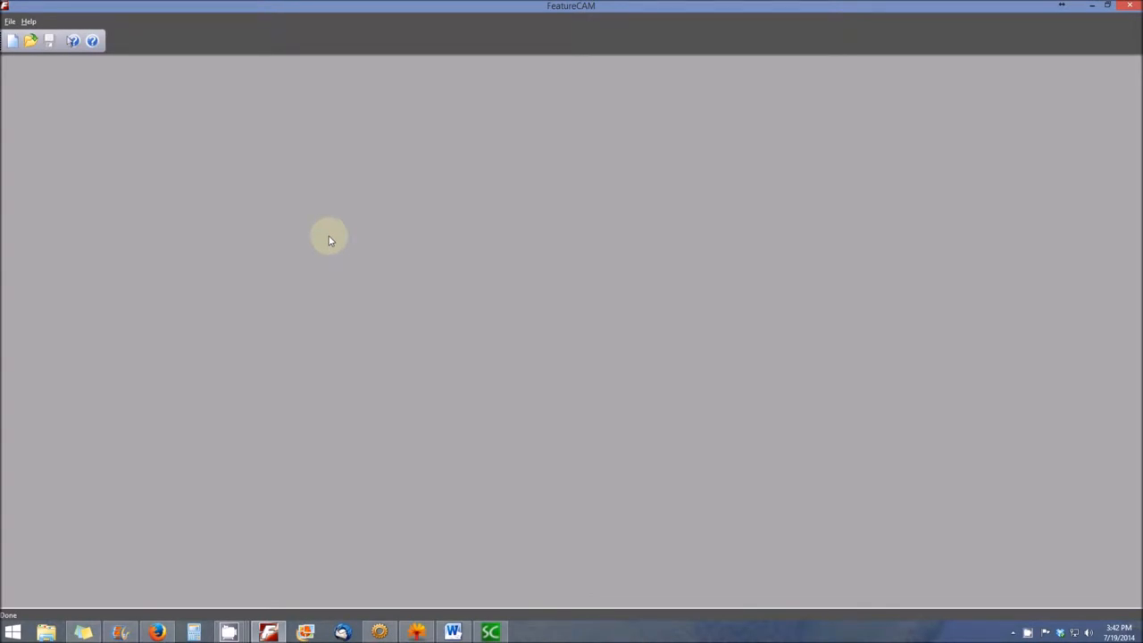
Start a new part document with TurnMill as the part type in inches
{"action": "left_click", "coordinate": [11, 22]}
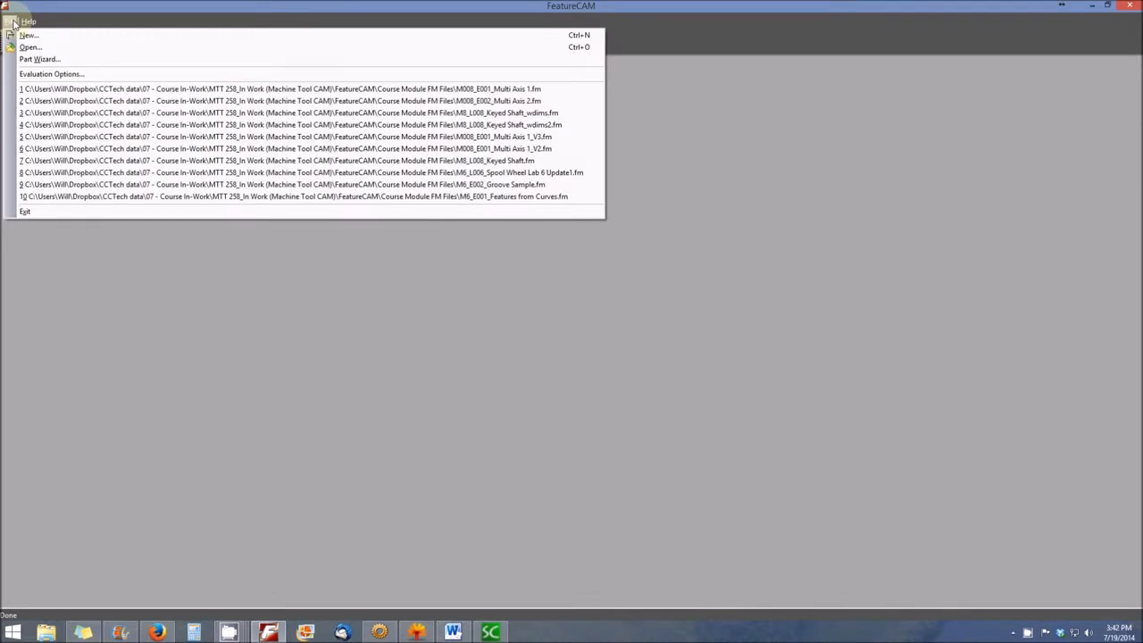
{"action": "left_click", "coordinate": [29, 35]}
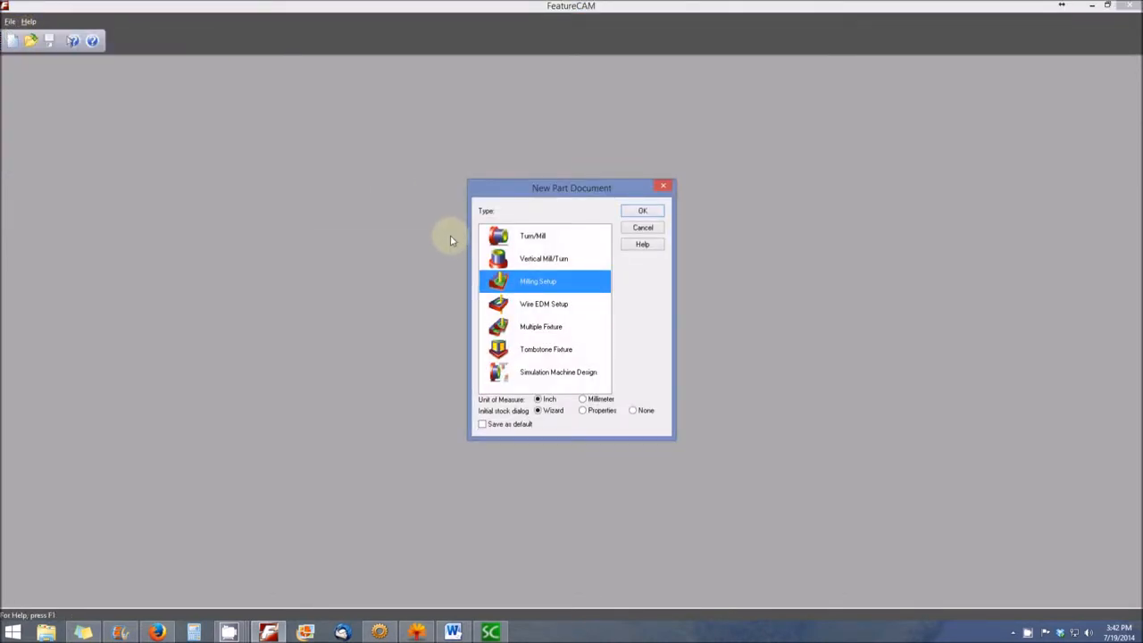
{"action": "left_click", "coordinate": [532, 236]}
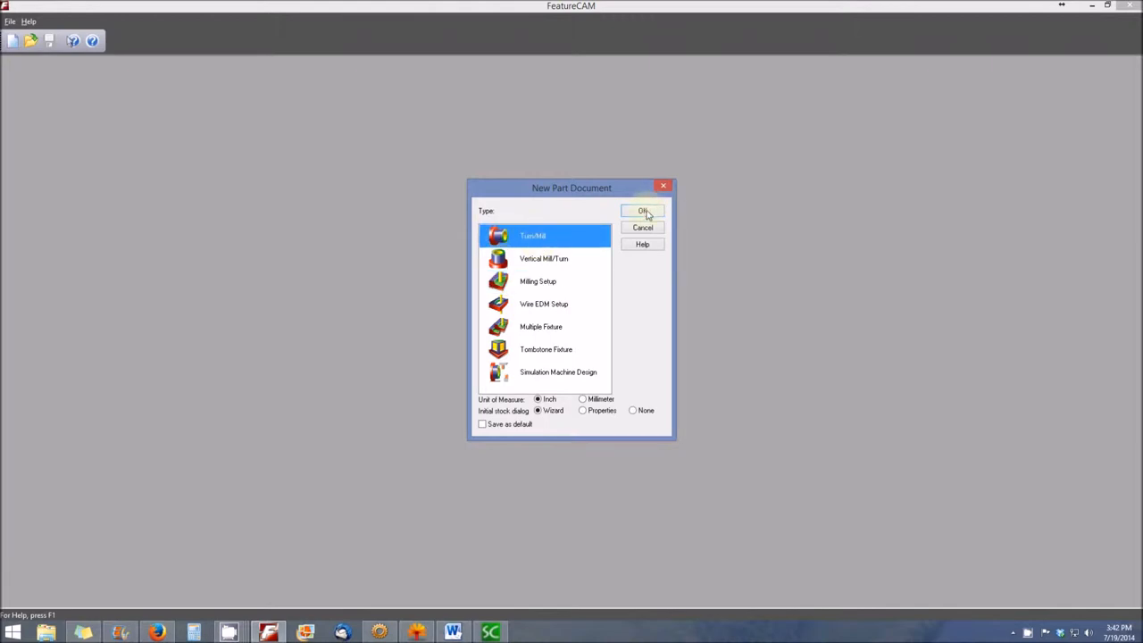
Create the part with round stock along Z, OD 4 and length 8
{"action": "left_click", "coordinate": [643, 211]}
{"action": "type", "text": "4"}
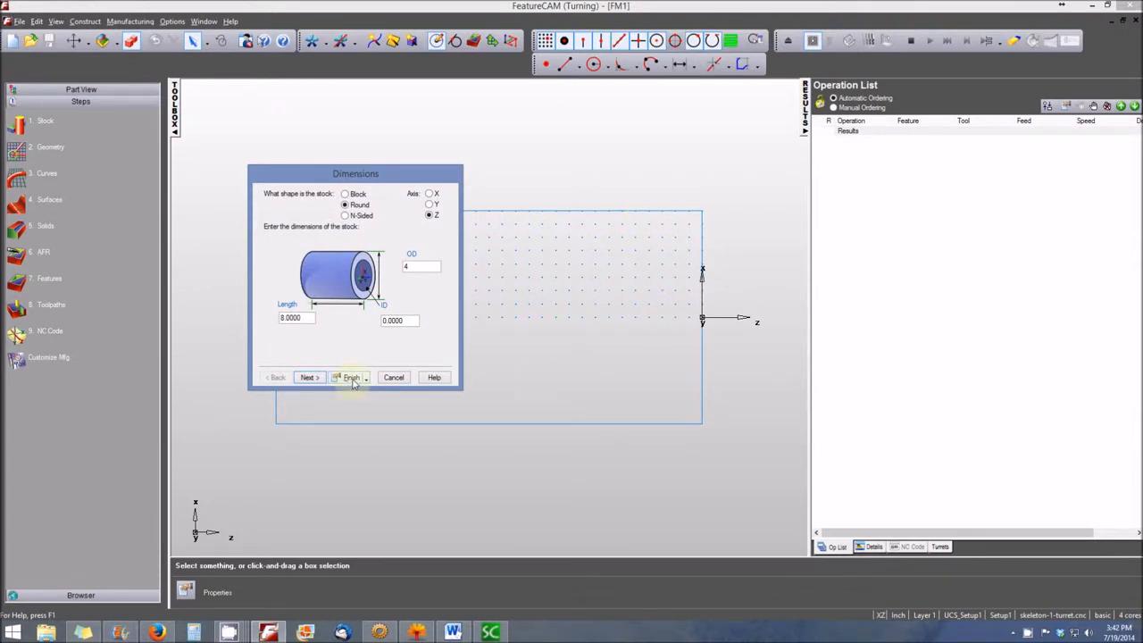
{"action": "mouse_move", "coordinate": [315, 335]}
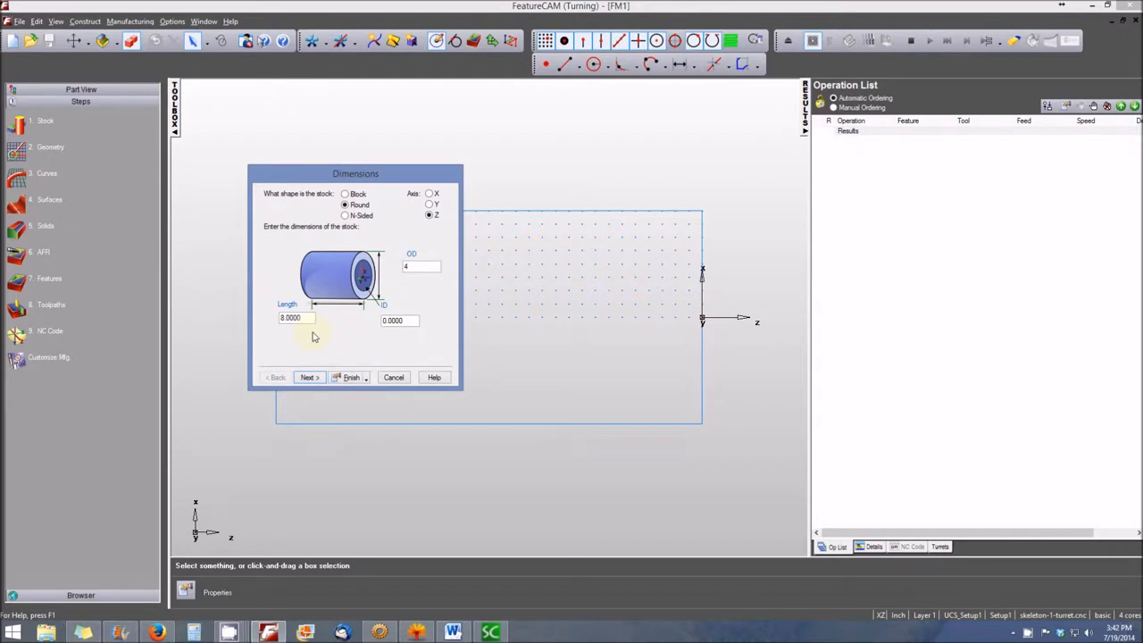
{"action": "mouse_move", "coordinate": [355, 368]}
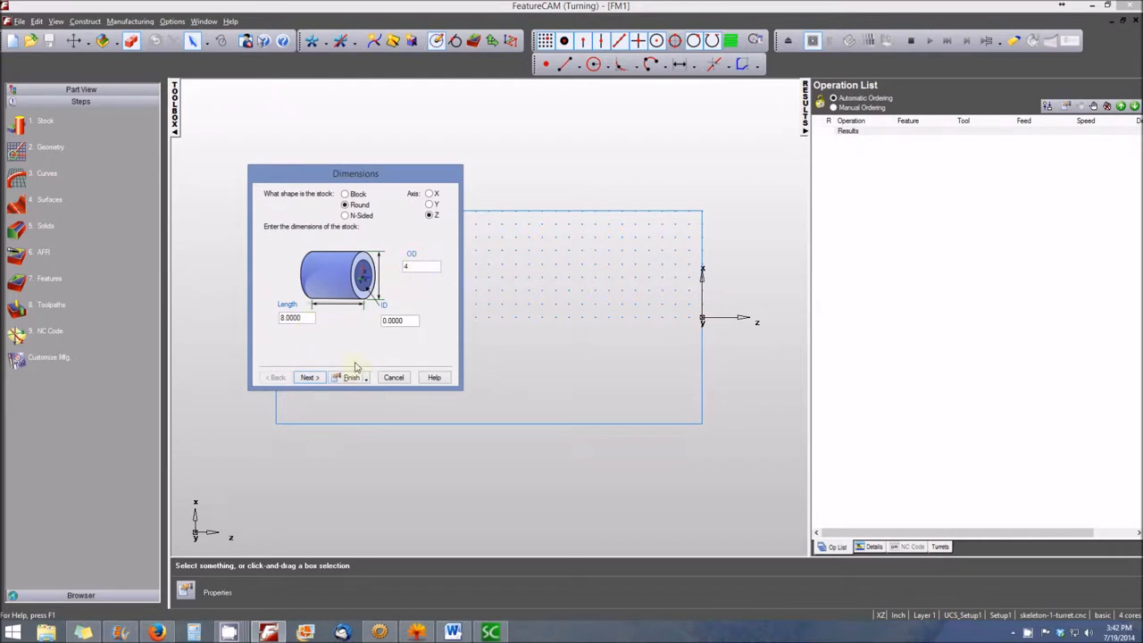
{"action": "left_click", "coordinate": [351, 377]}
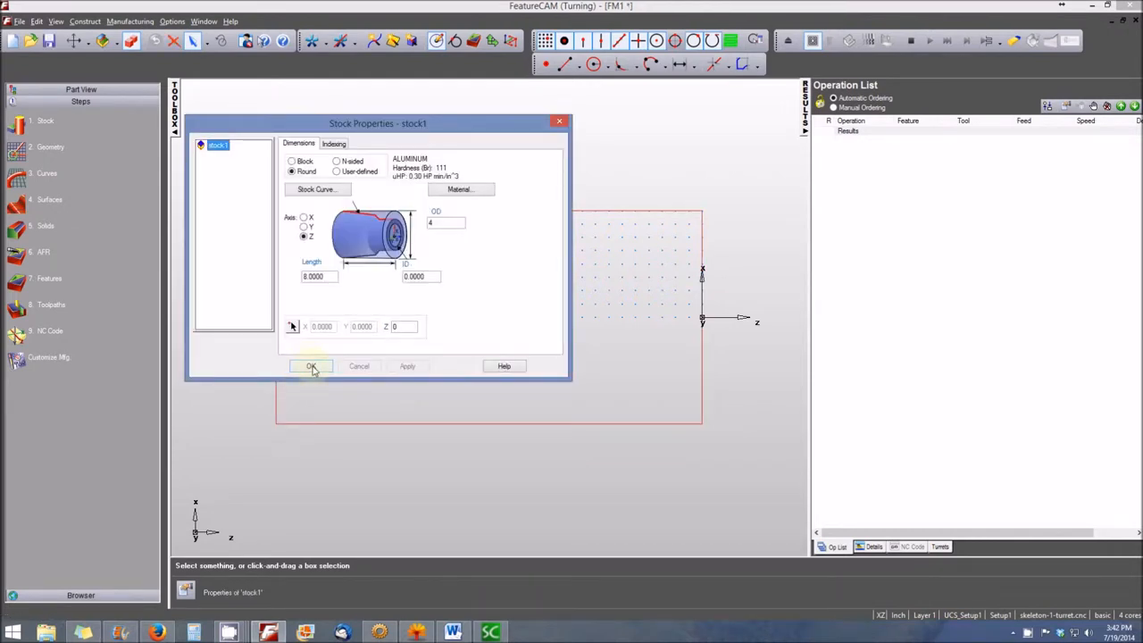
Accept the stock properties, leaving the round stock outline in the drawing area
{"action": "left_click", "coordinate": [311, 366]}
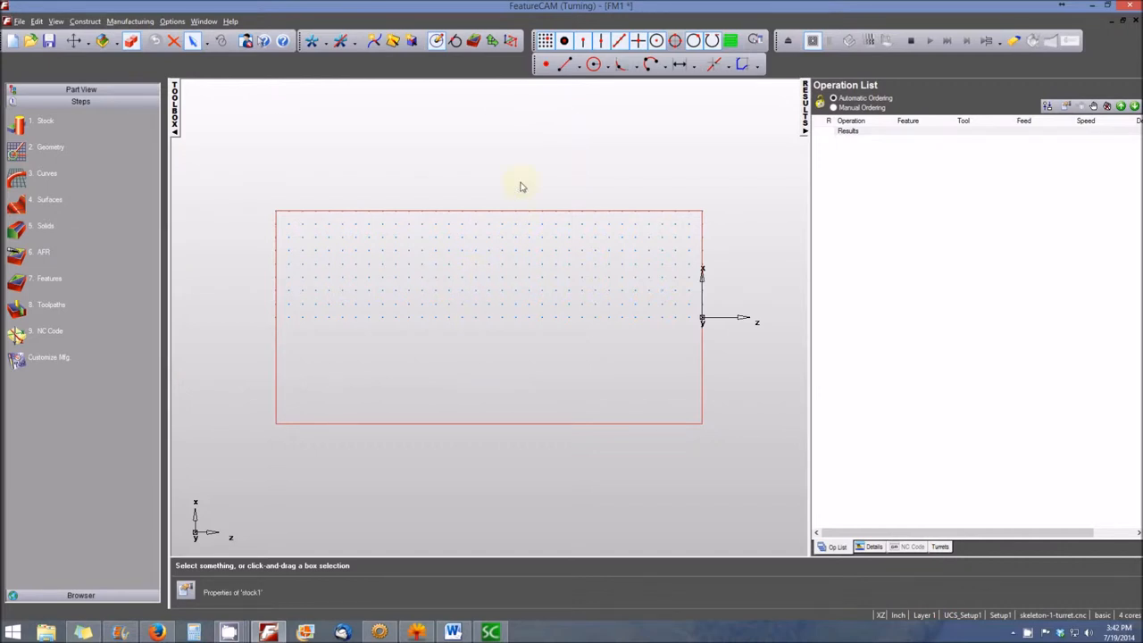
{"action": "mouse_move", "coordinate": [523, 186]}
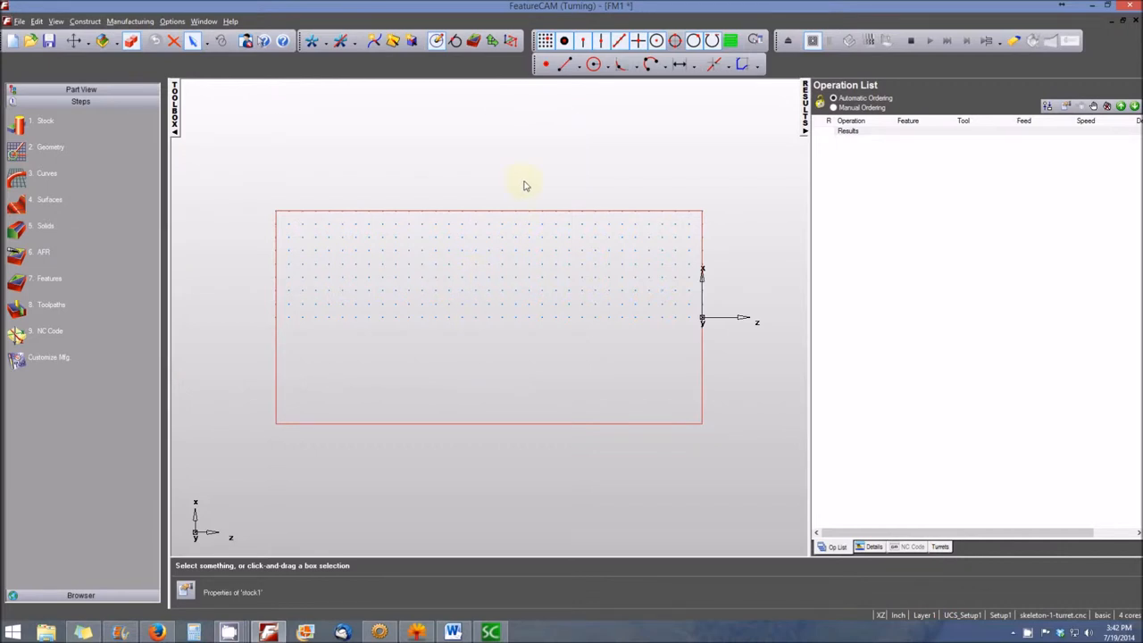
{"action": "mouse_move", "coordinate": [579, 182]}
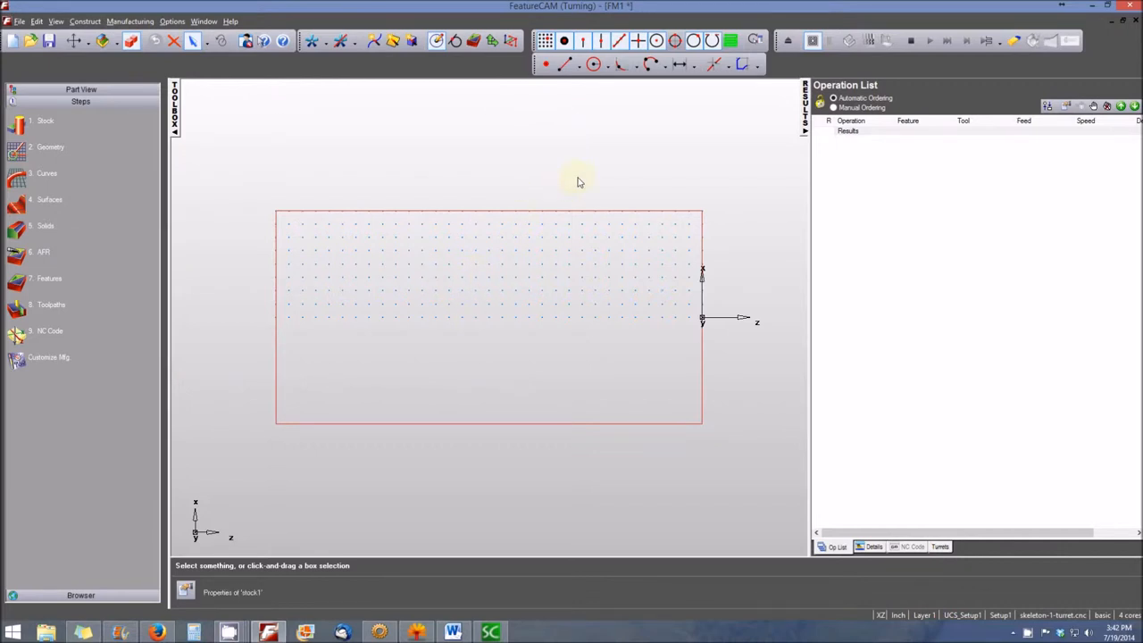
{"action": "mouse_move", "coordinate": [583, 229]}
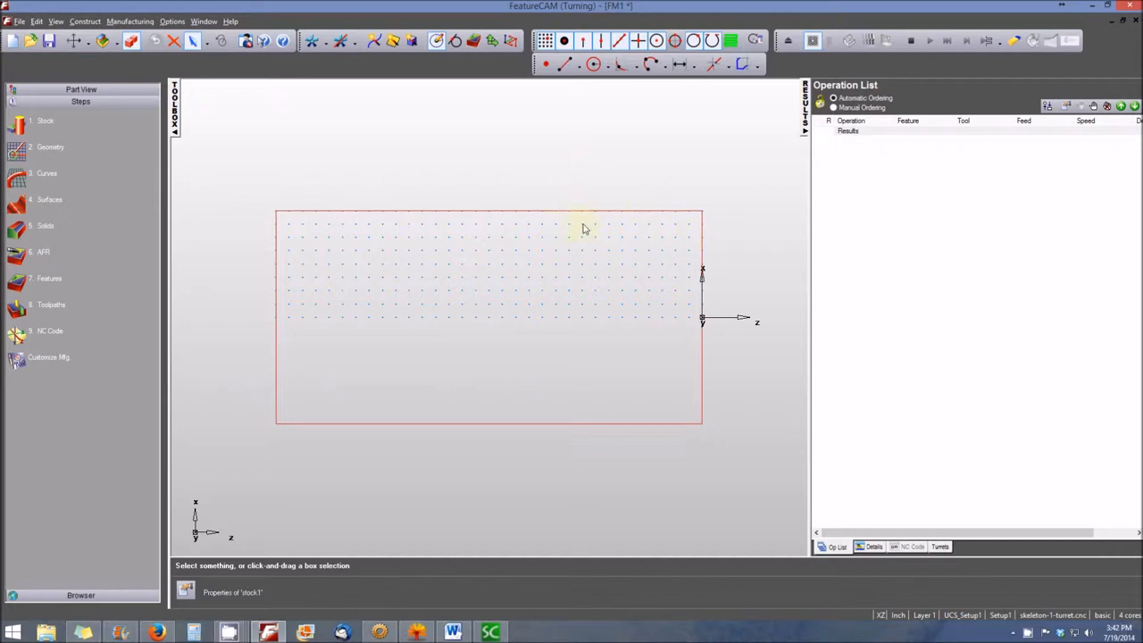
{"action": "mouse_move", "coordinate": [612, 204]}
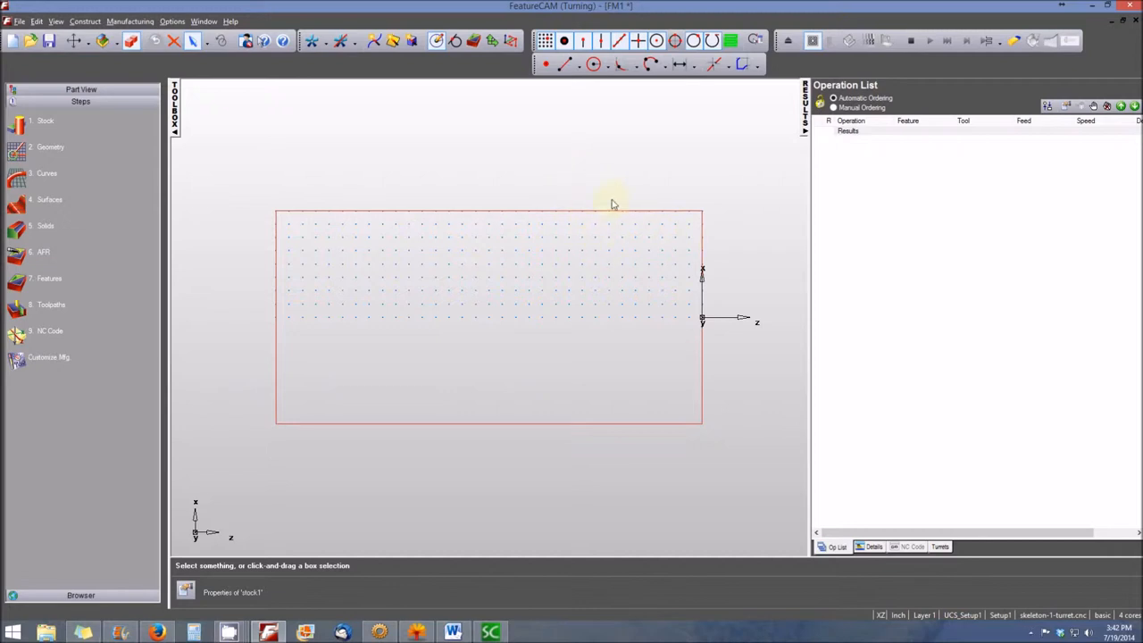
{"action": "mouse_move", "coordinate": [636, 193]}
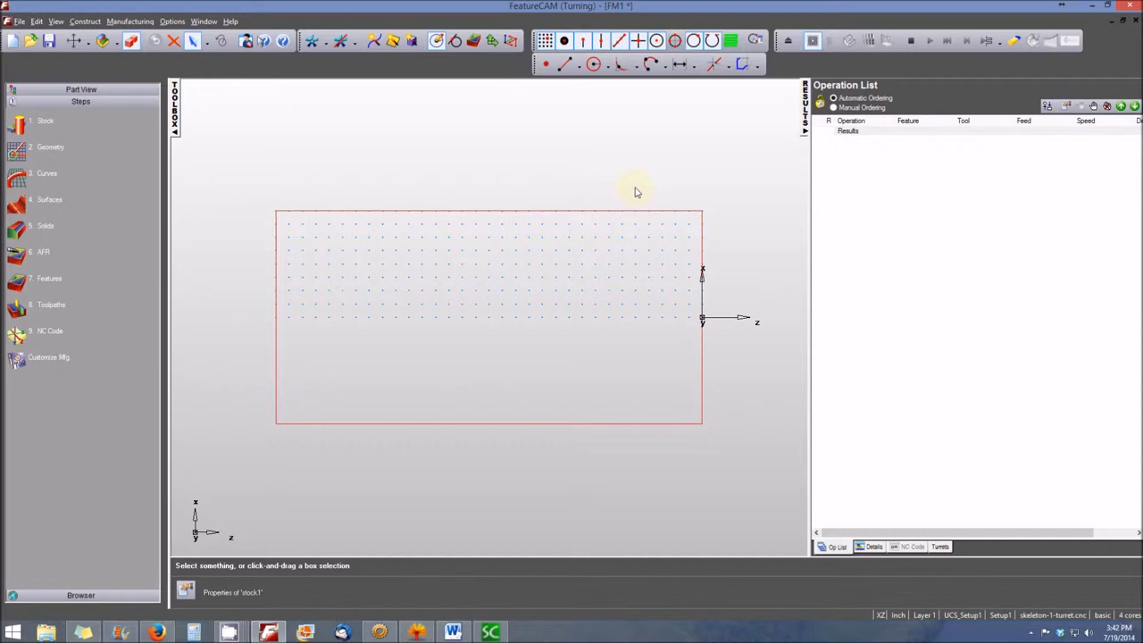
{"action": "mouse_move", "coordinate": [645, 191]}
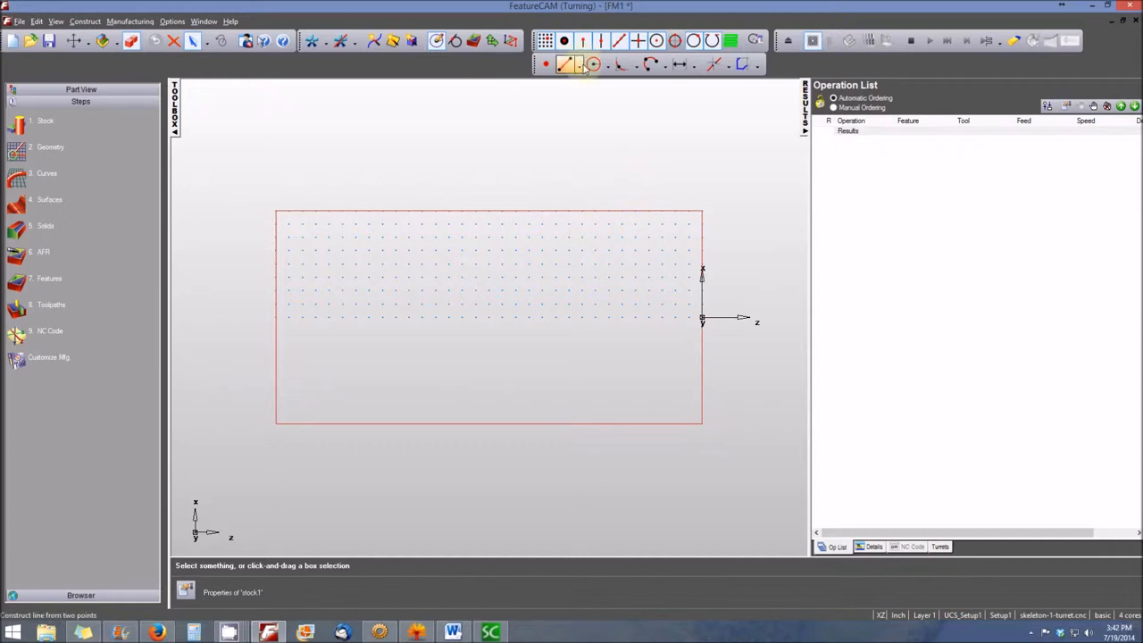
Draw a horizontal shoulder line across the right part of the stock
{"action": "left_click", "coordinate": [564, 64]}
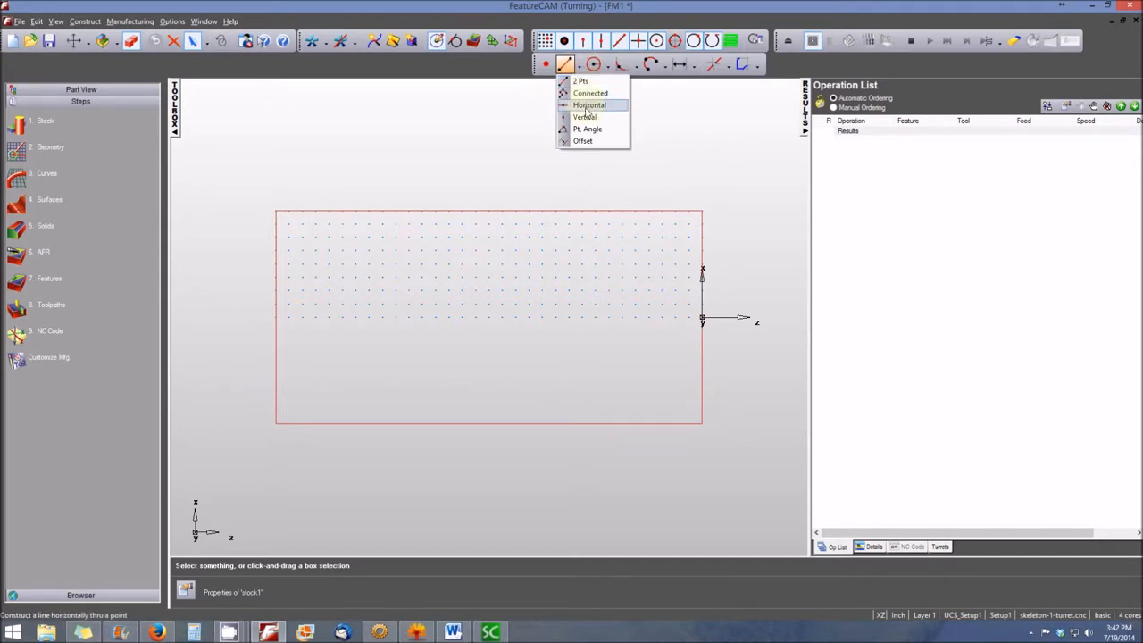
{"action": "left_click", "coordinate": [589, 104]}
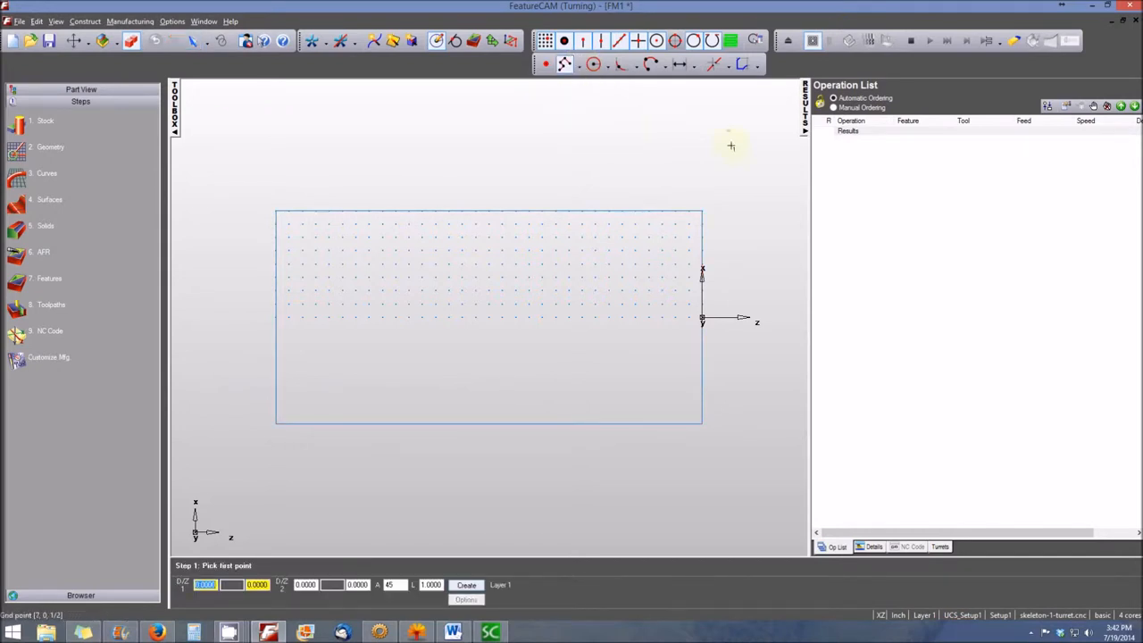
{"action": "mouse_move", "coordinate": [704, 239]}
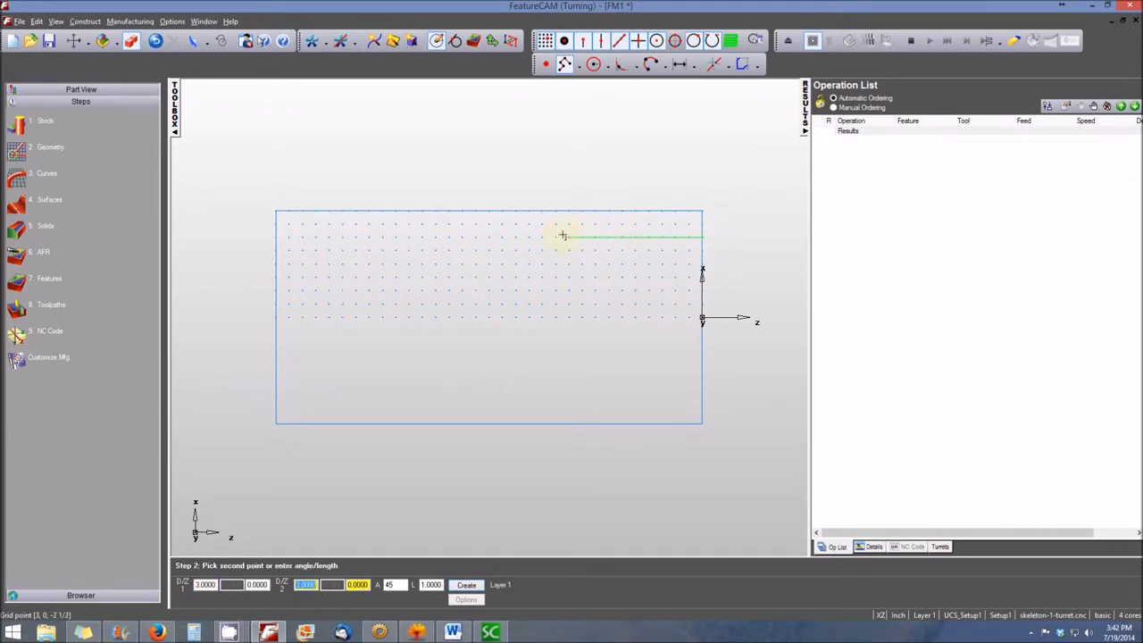
{"action": "left_click", "coordinate": [554, 211]}
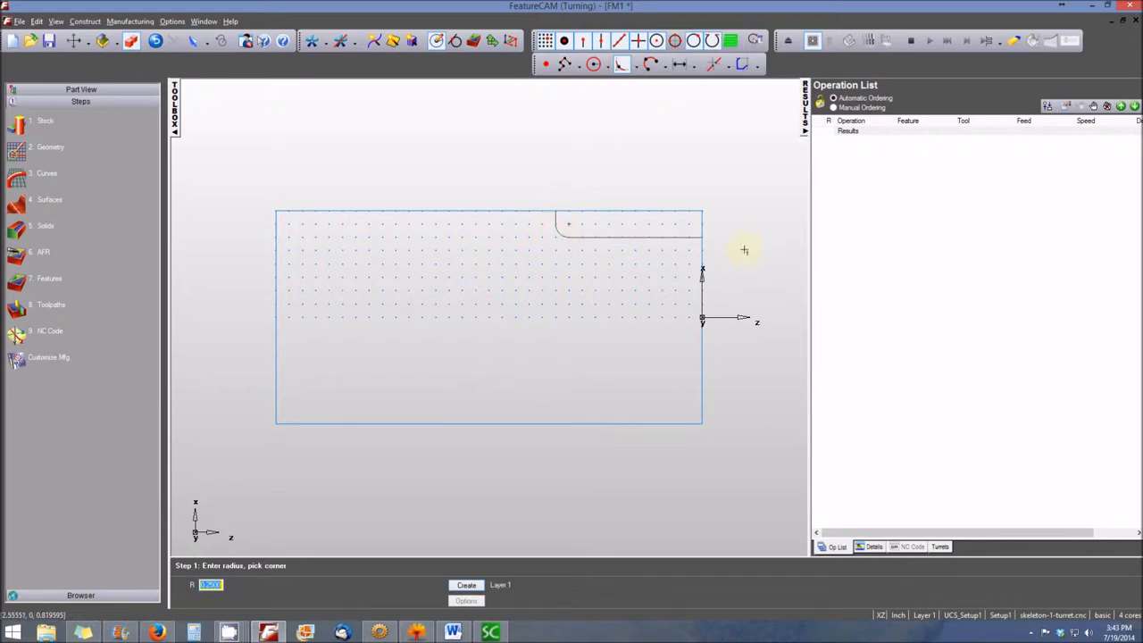
{"action": "mouse_move", "coordinate": [648, 237]}
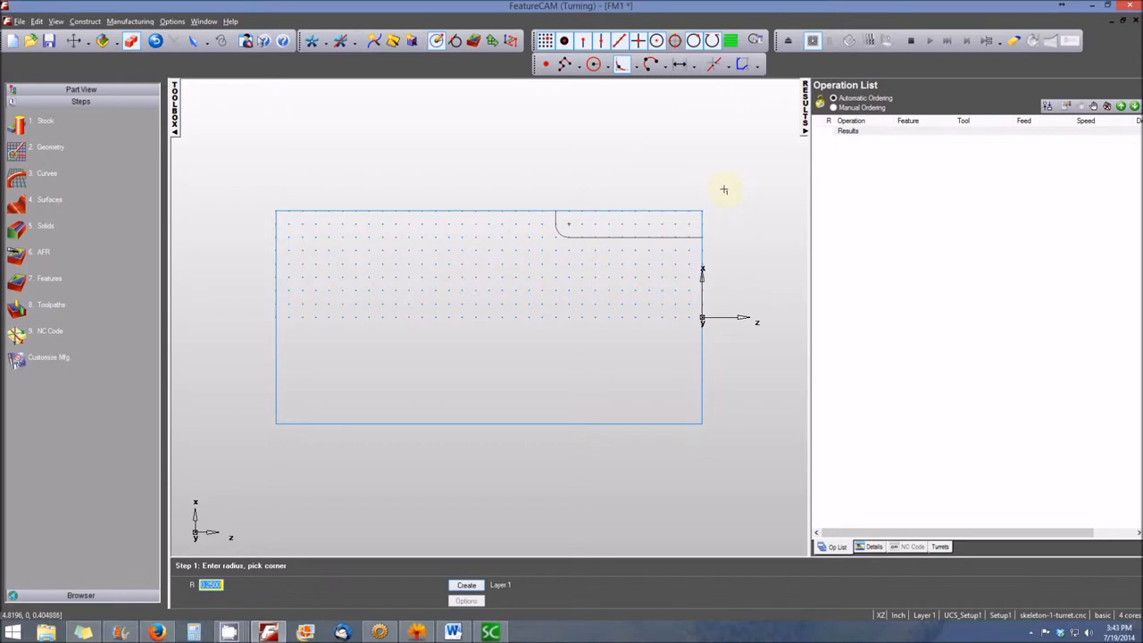
{"action": "mouse_move", "coordinate": [715, 190]}
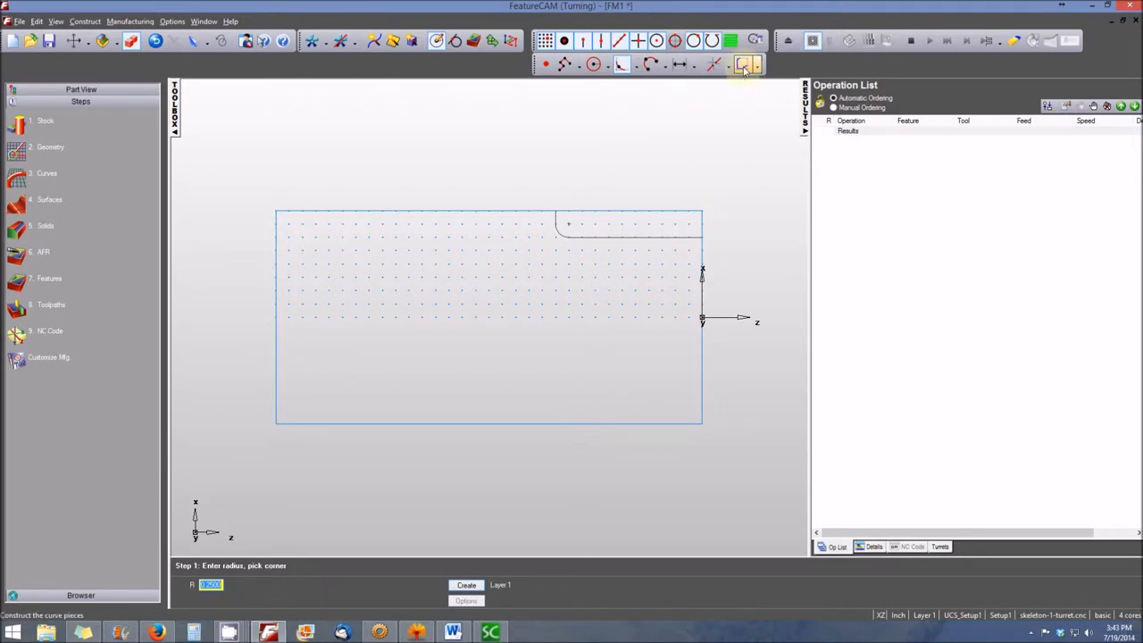
Chain the shoulder line and its fillet into a single curve
{"action": "left_click", "coordinate": [743, 64]}
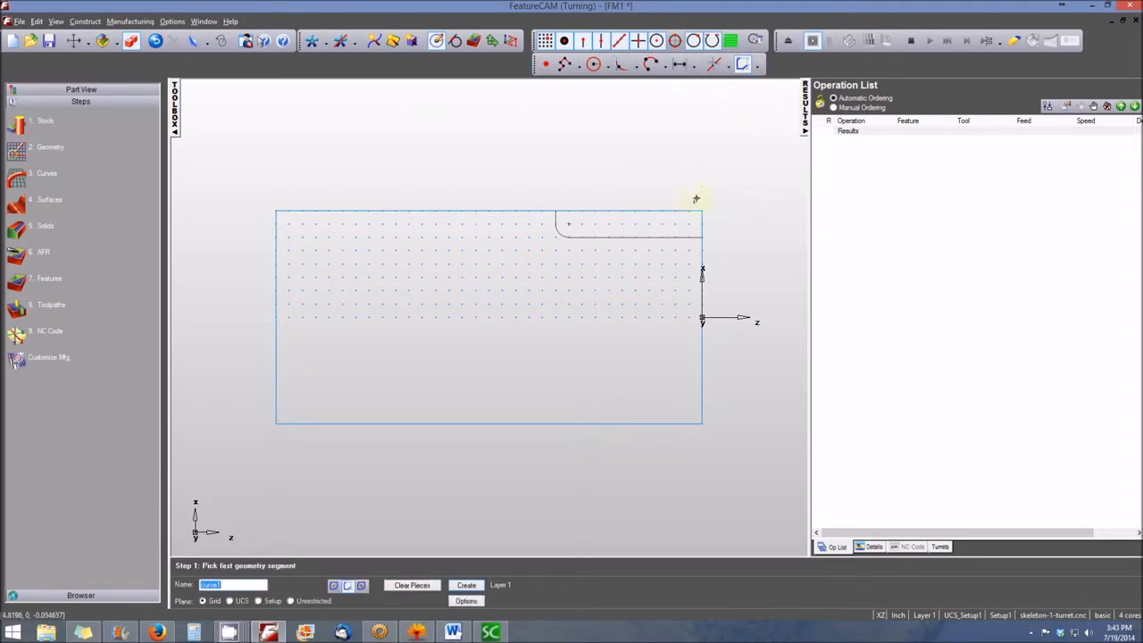
{"action": "left_click", "coordinate": [558, 230]}
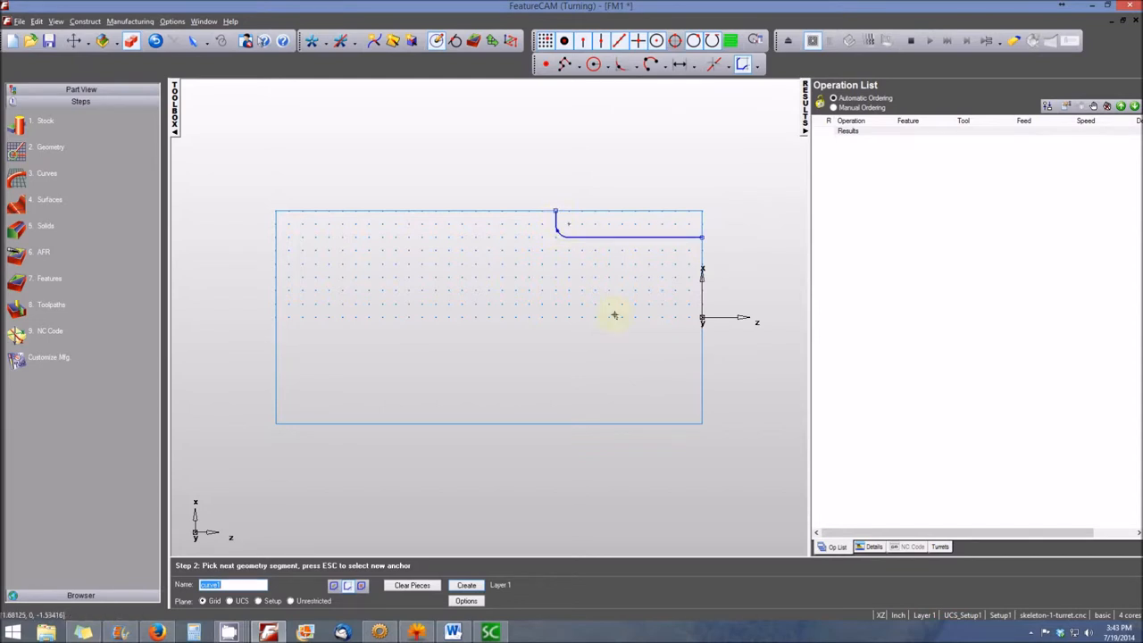
{"action": "left_click", "coordinate": [466, 585]}
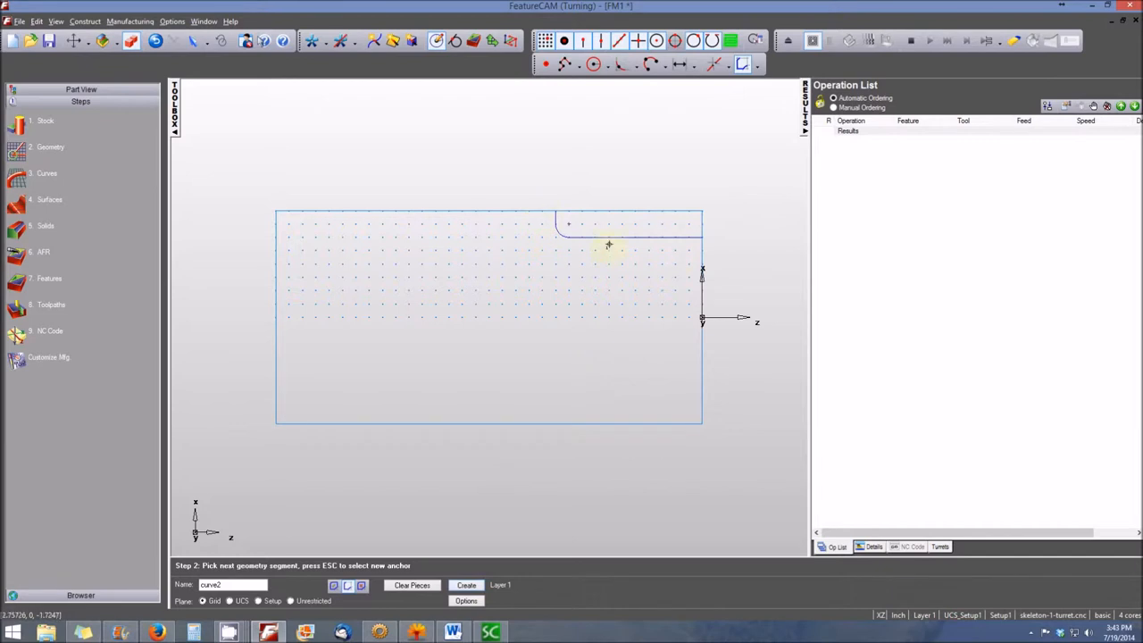
{"action": "mouse_move", "coordinate": [628, 200]}
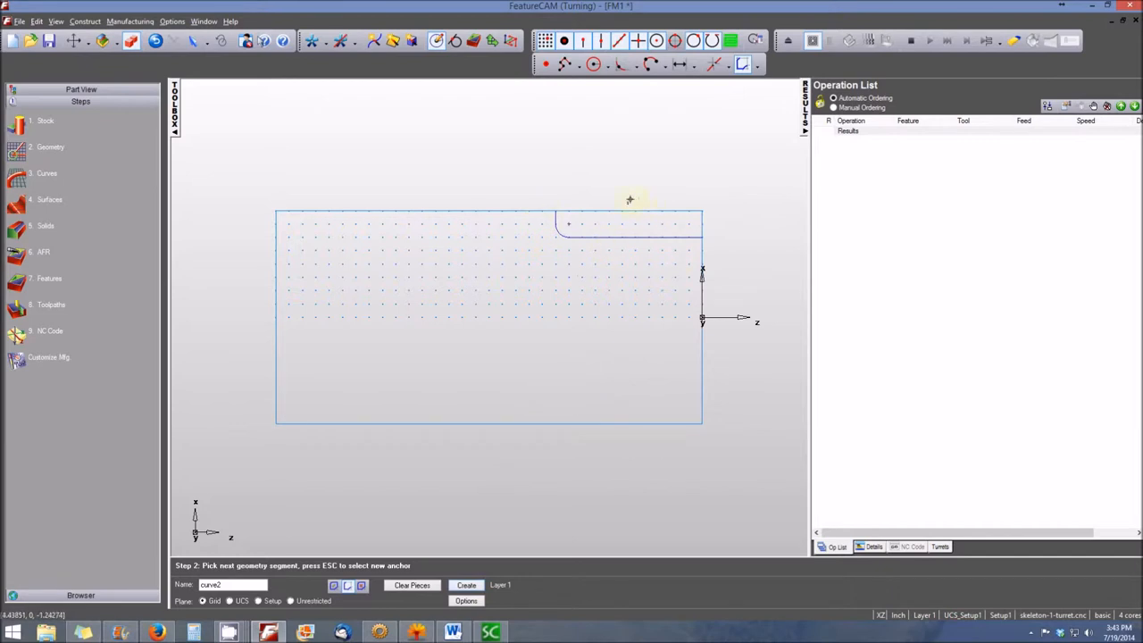
{"action": "mouse_move", "coordinate": [652, 178]}
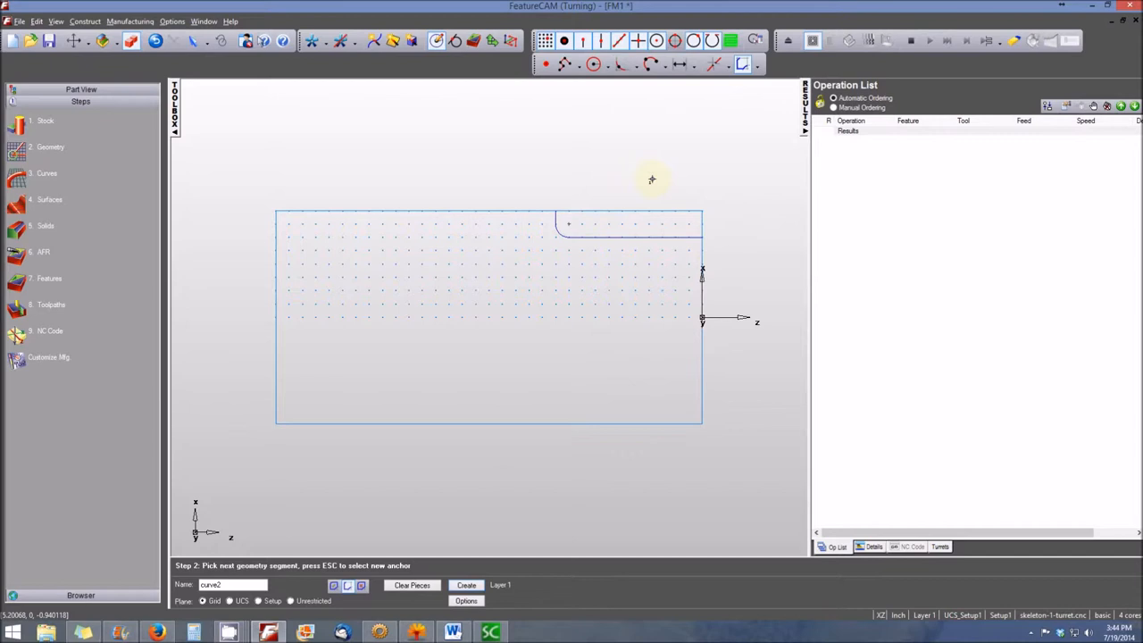
{"action": "mouse_move", "coordinate": [668, 130]}
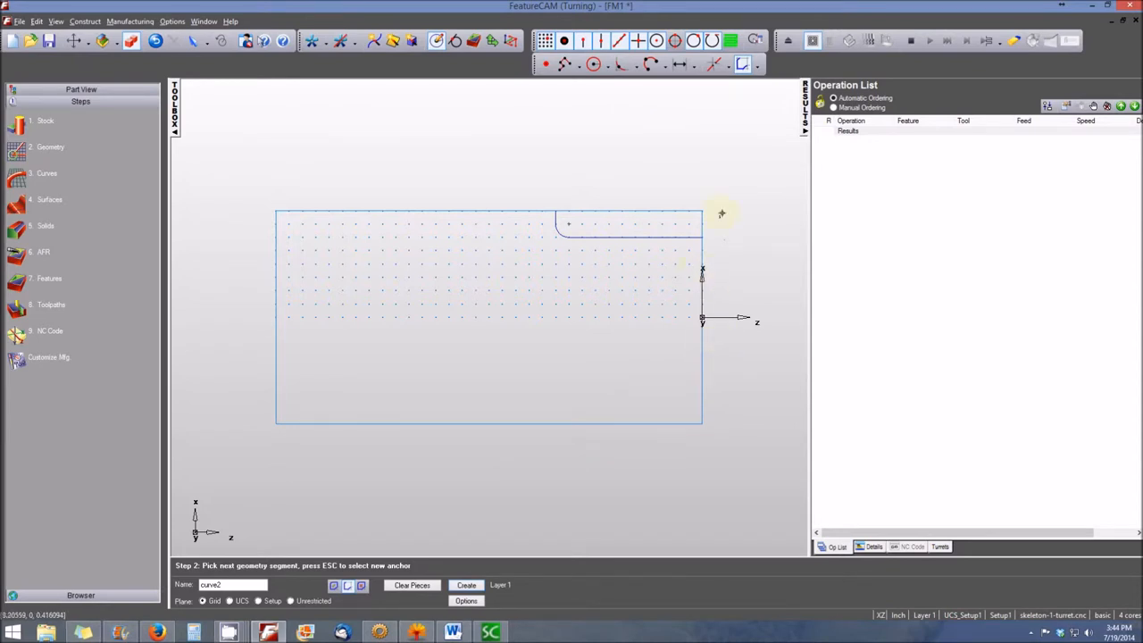
{"action": "mouse_move", "coordinate": [236, 236]}
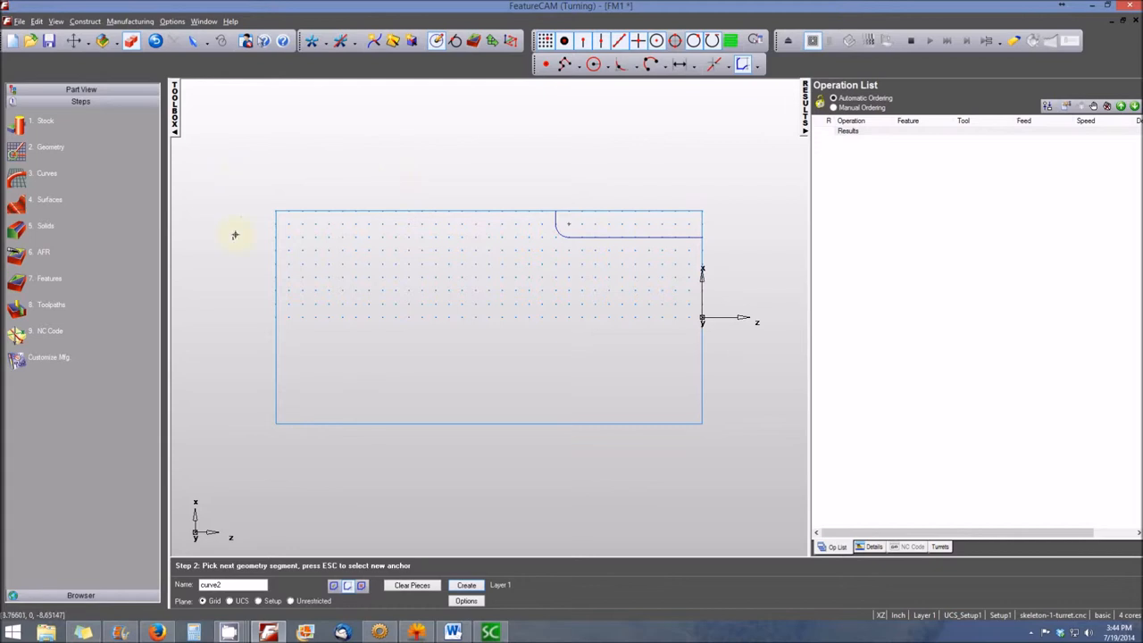
{"action": "mouse_move", "coordinate": [18, 284]}
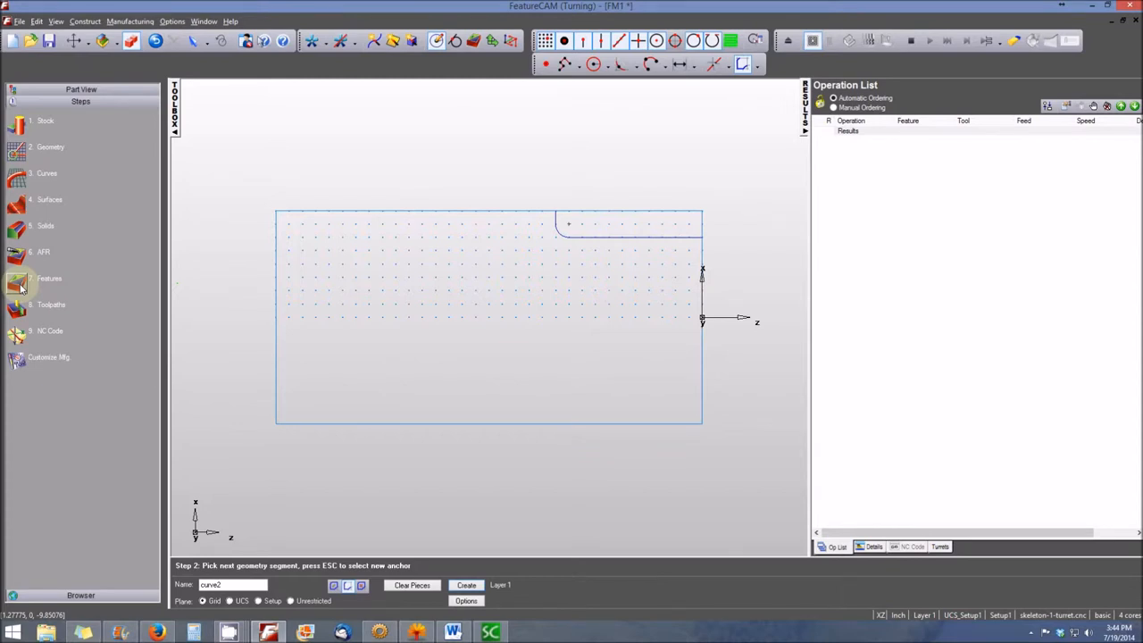
Create turn feature turn1 from curve1 with default location and strategies, adding rough and finish operations
{"action": "left_click", "coordinate": [16, 282]}
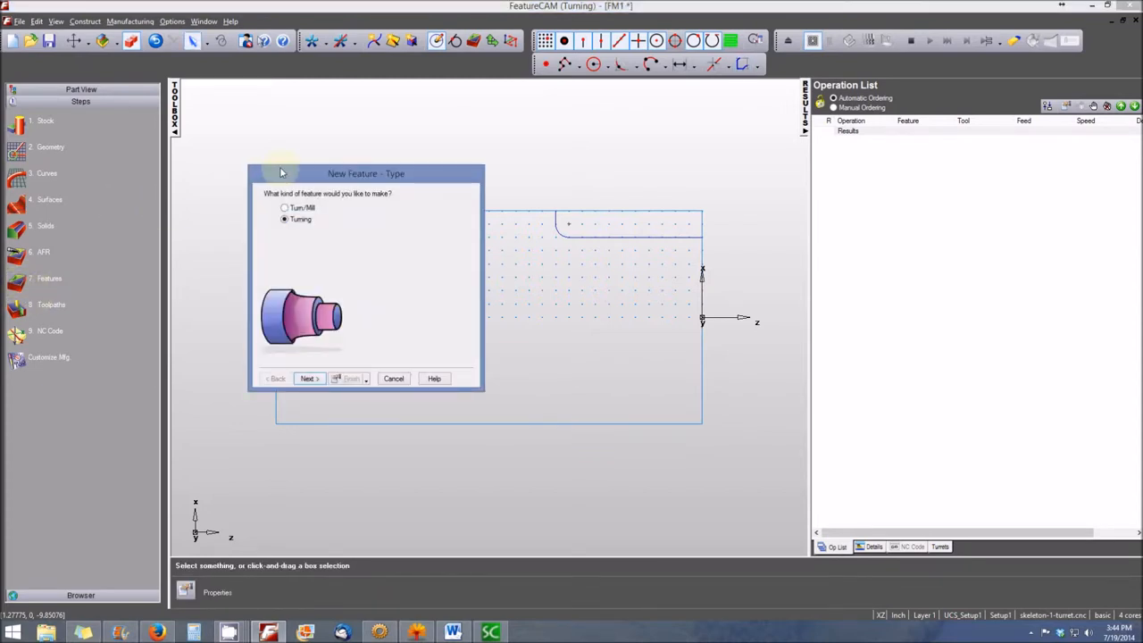
{"action": "left_click_drag", "start_coordinate": [366, 173], "coordinate": [318, 104]}
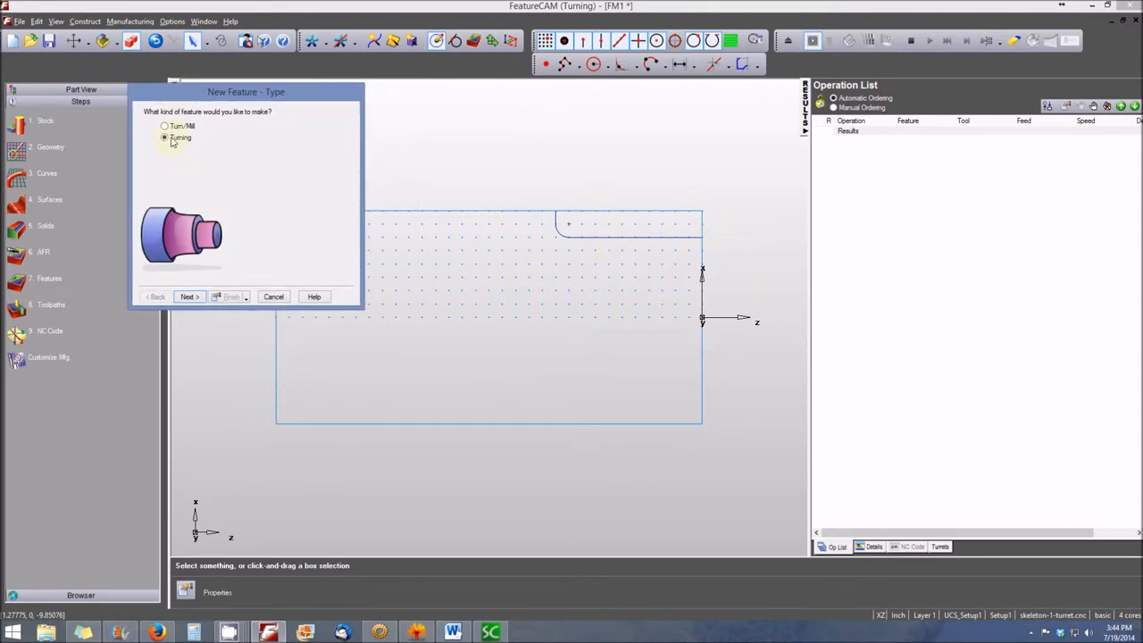
{"action": "left_click", "coordinate": [187, 297]}
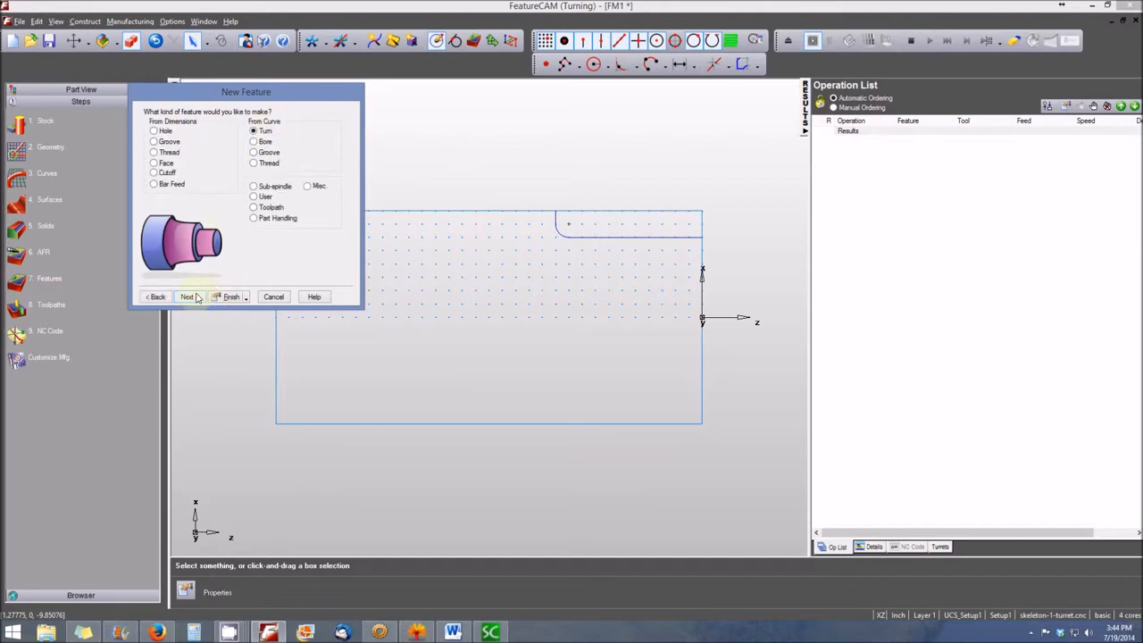
{"action": "left_click", "coordinate": [188, 297]}
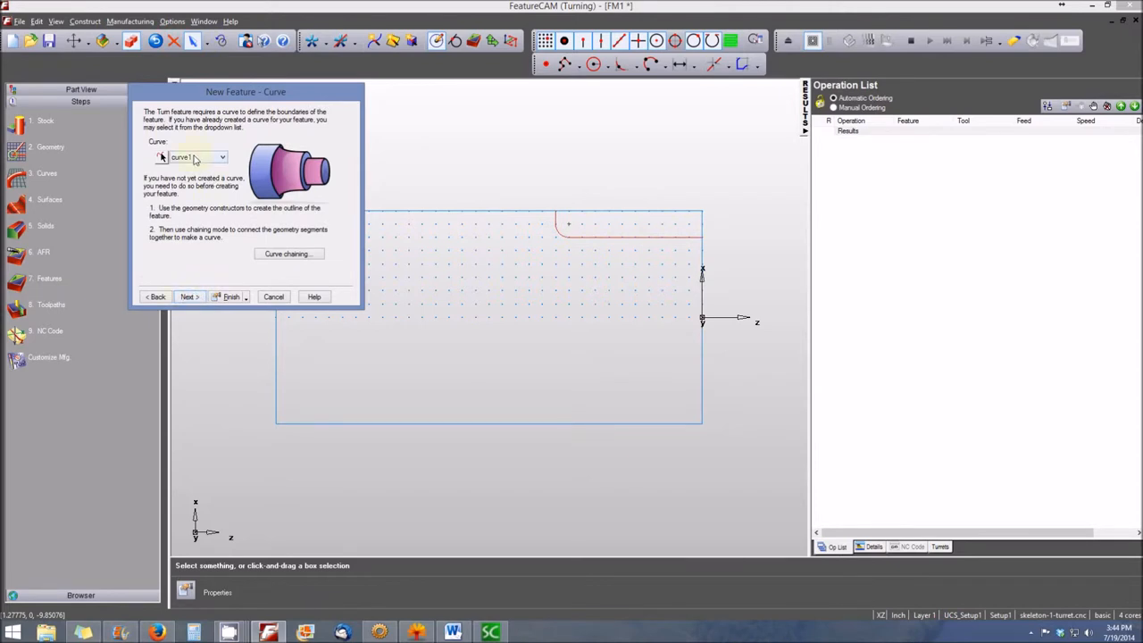
{"action": "mouse_move", "coordinate": [426, 396]}
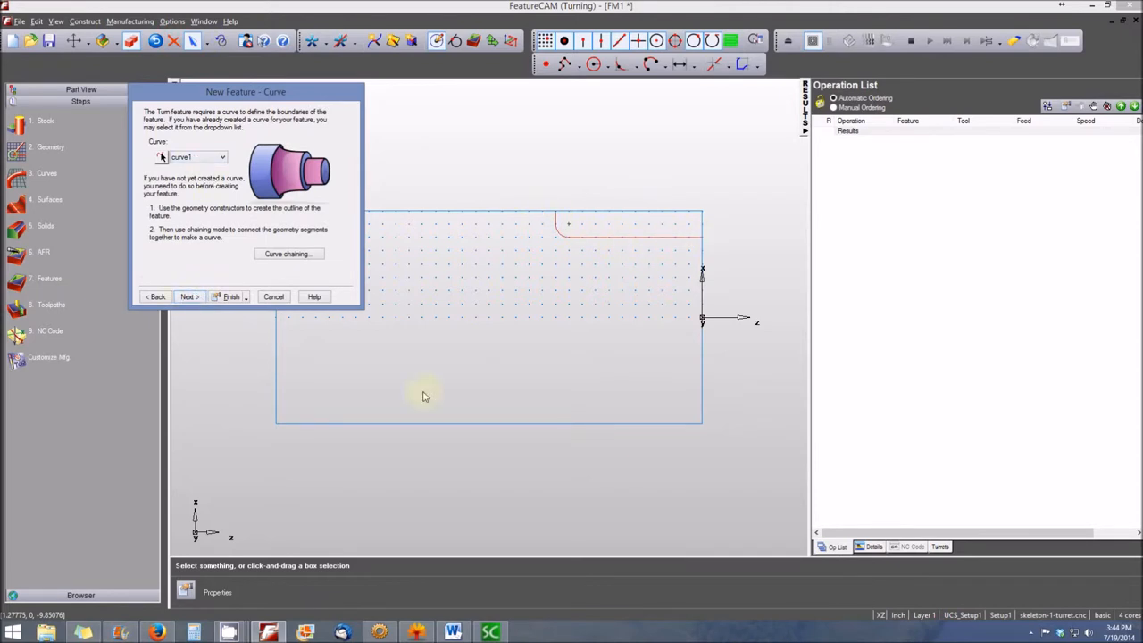
{"action": "left_click", "coordinate": [188, 296]}
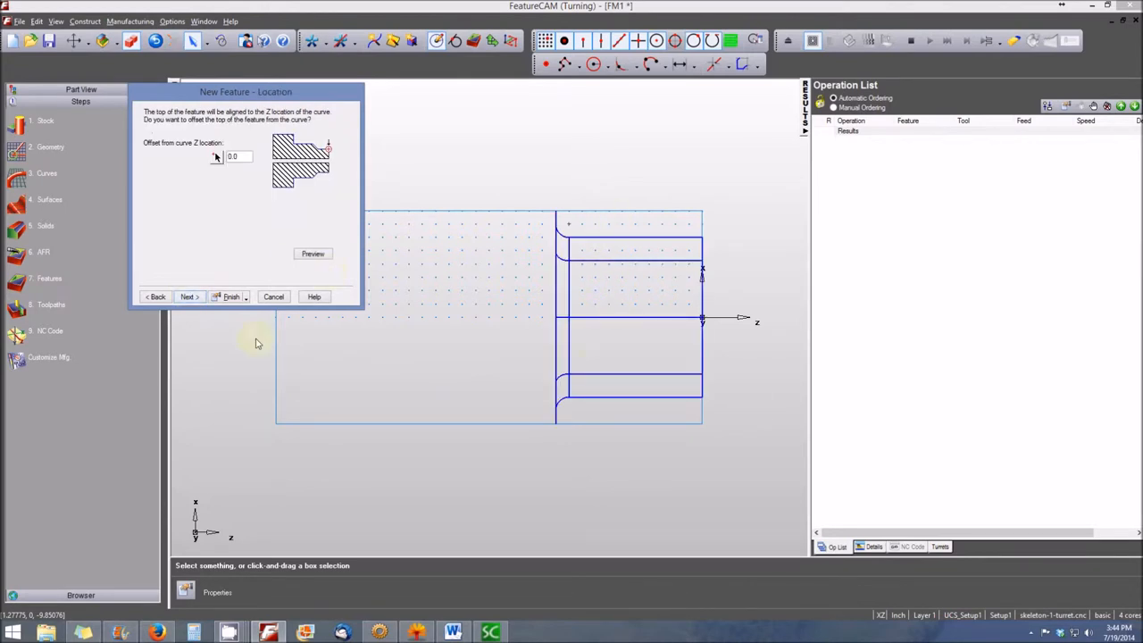
{"action": "left_click", "coordinate": [188, 296]}
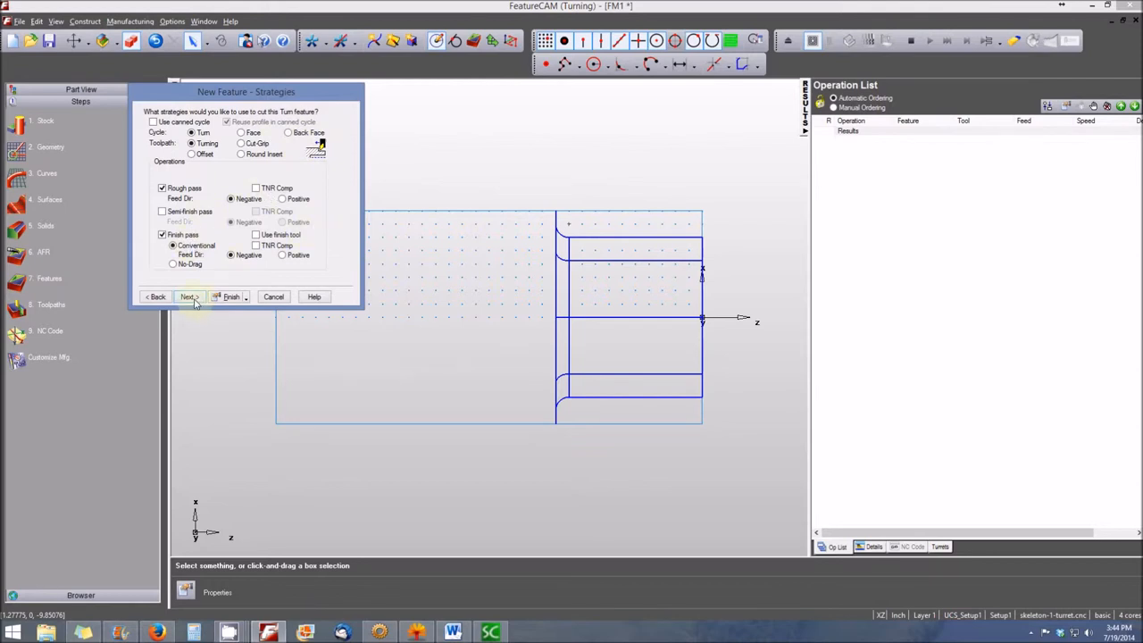
{"action": "left_click", "coordinate": [187, 296]}
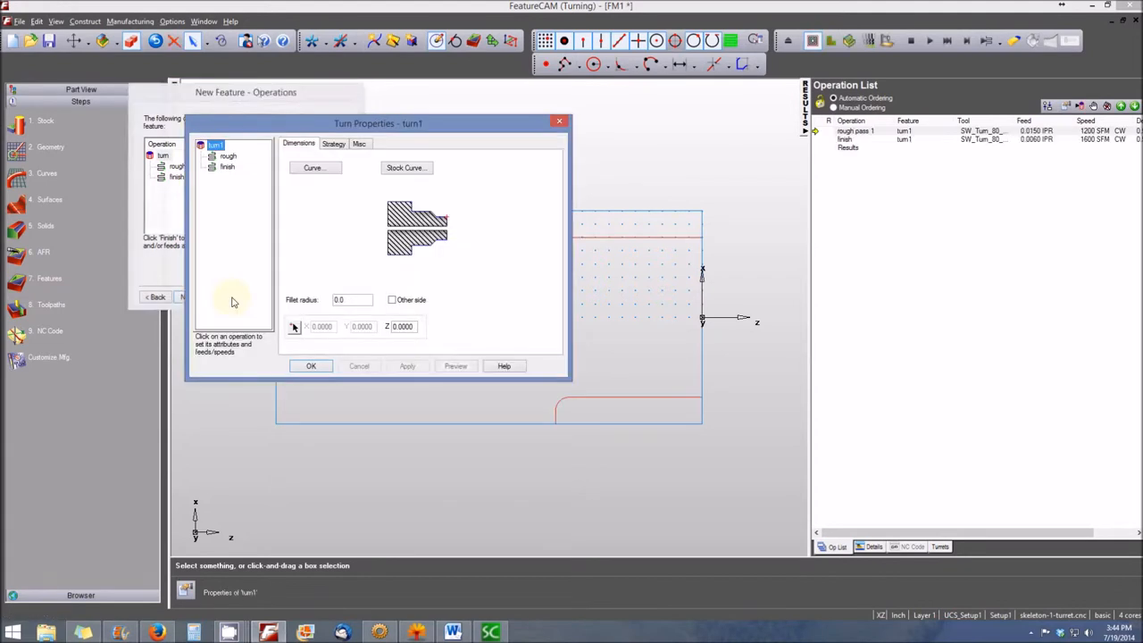
{"action": "left_click", "coordinate": [311, 366]}
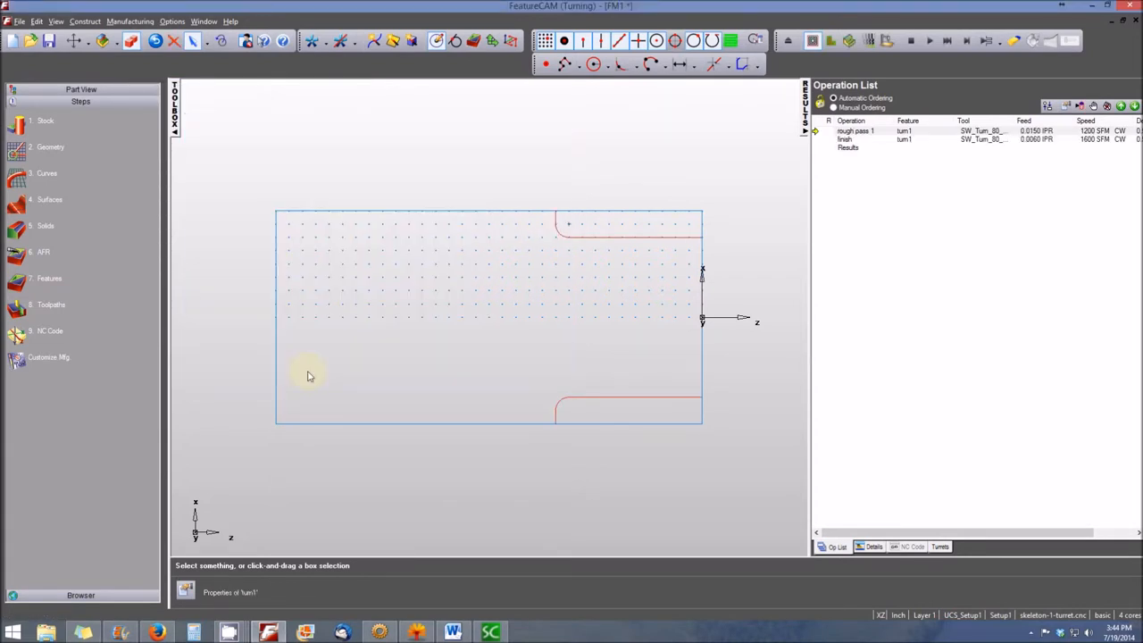
{"action": "mouse_move", "coordinate": [514, 315]}
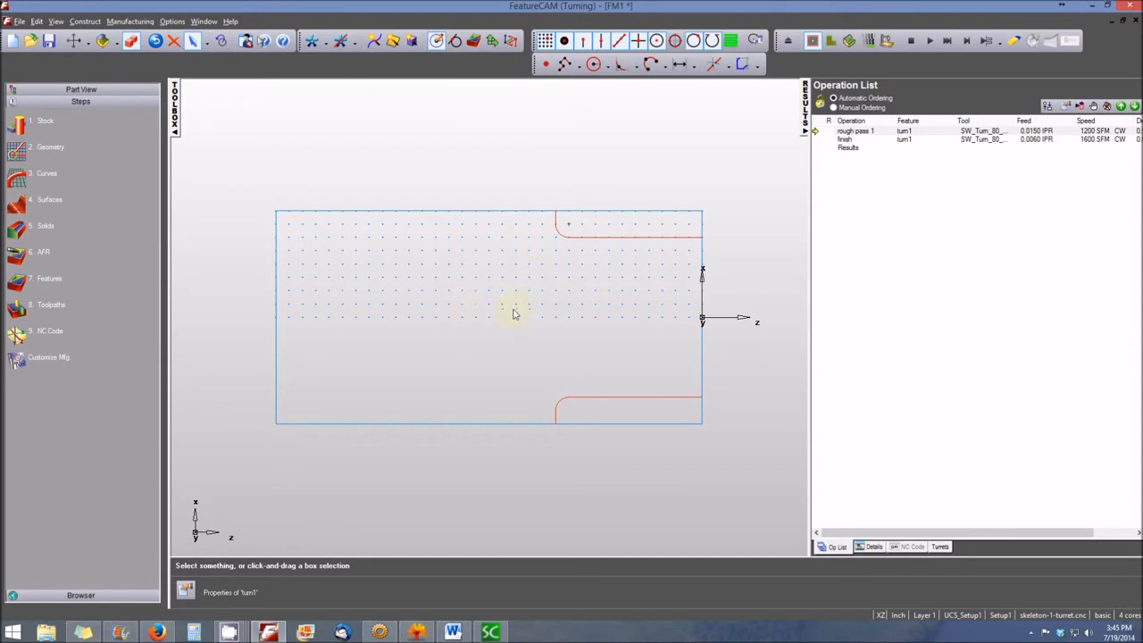
{"action": "mouse_move", "coordinate": [532, 366]}
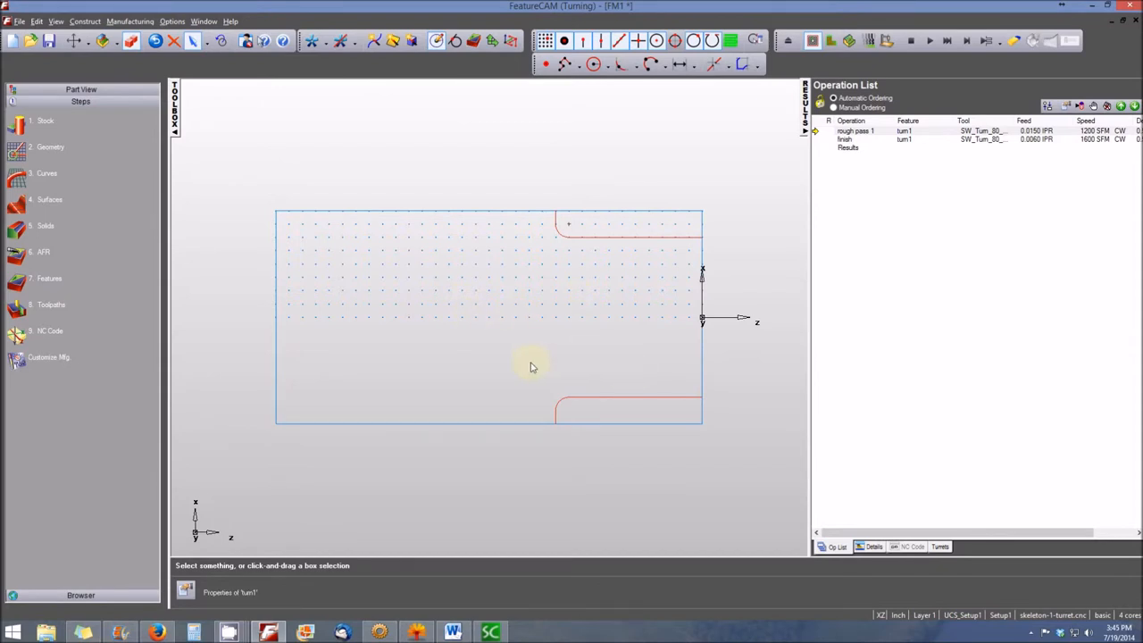
Begin a new Turn/Mill feature as a rectangular pocket from dimensions
{"action": "left_click", "coordinate": [50, 278]}
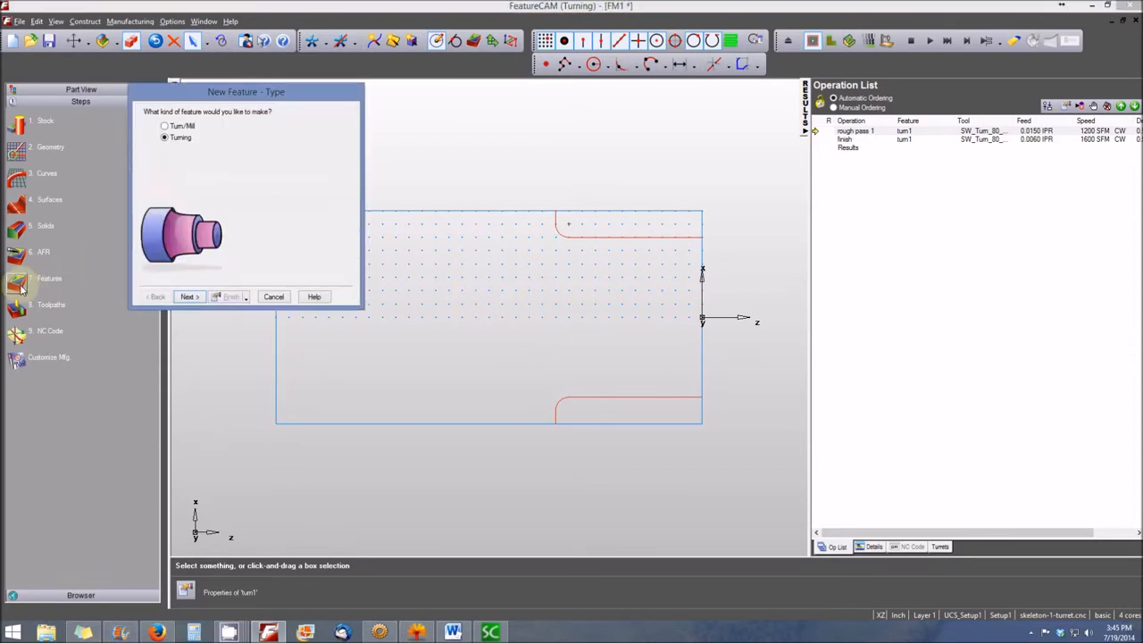
{"action": "left_click", "coordinate": [164, 125]}
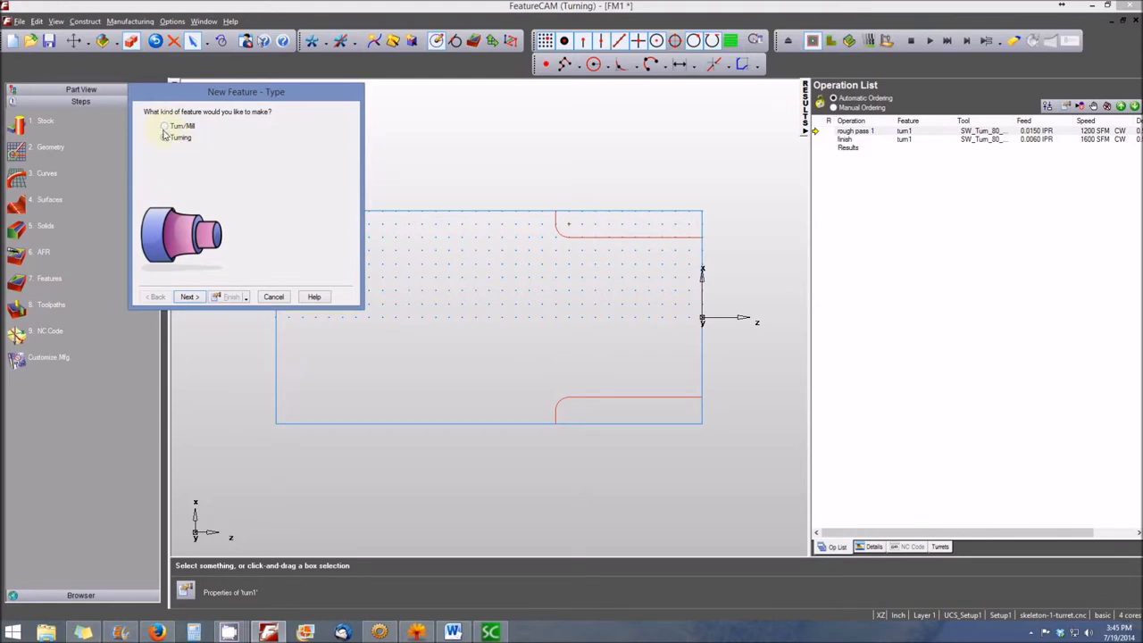
{"action": "left_click", "coordinate": [165, 125]}
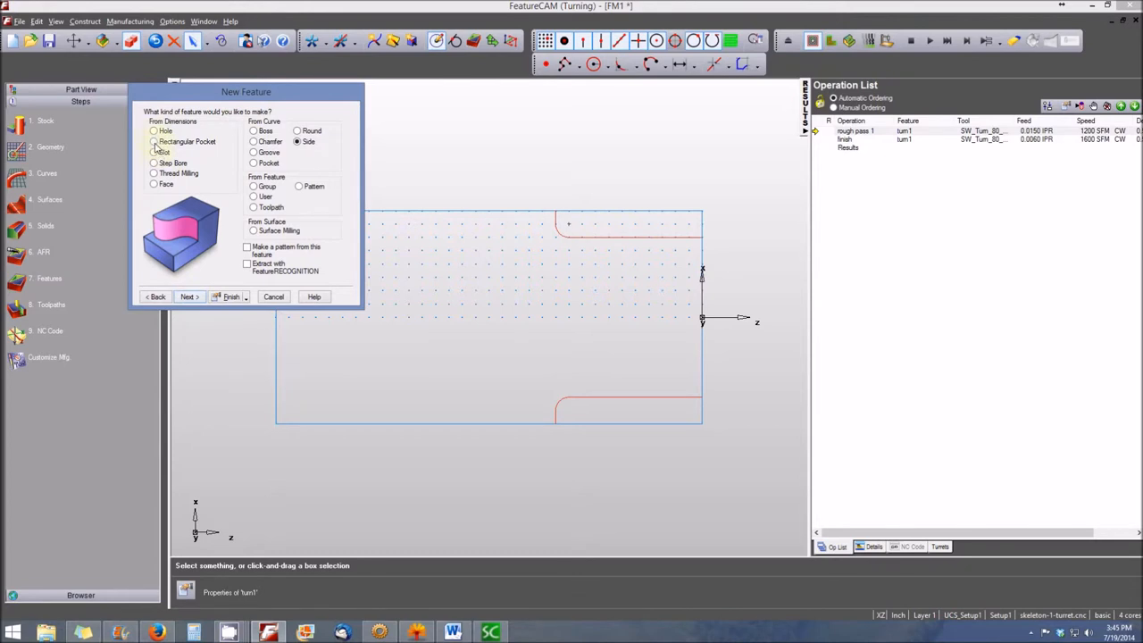
{"action": "left_click", "coordinate": [153, 141]}
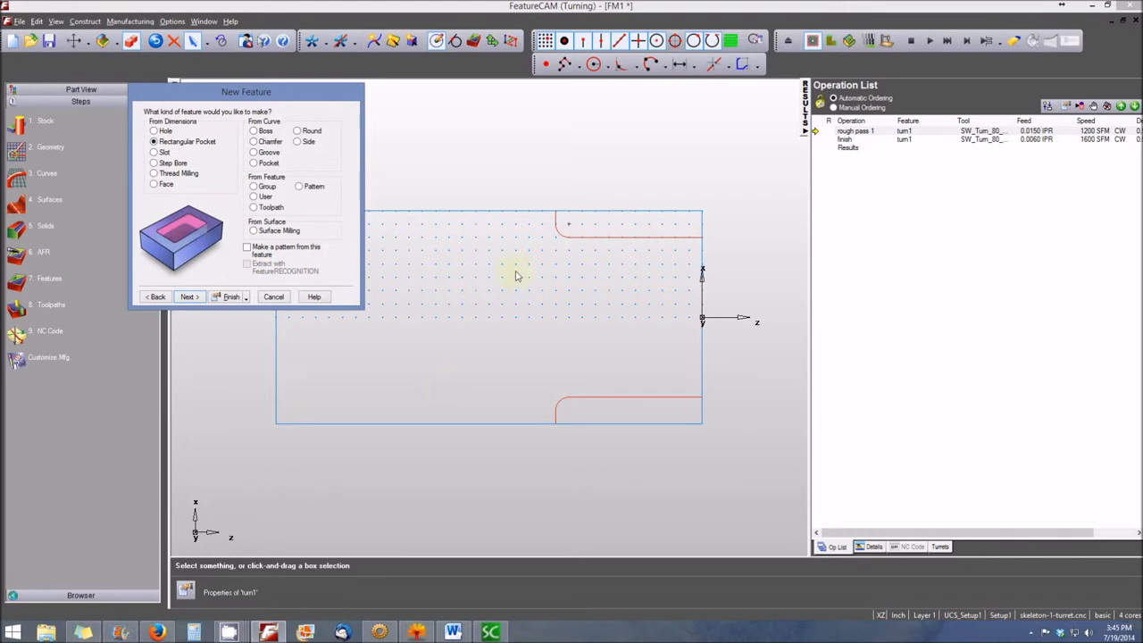
{"action": "mouse_move", "coordinate": [725, 300]}
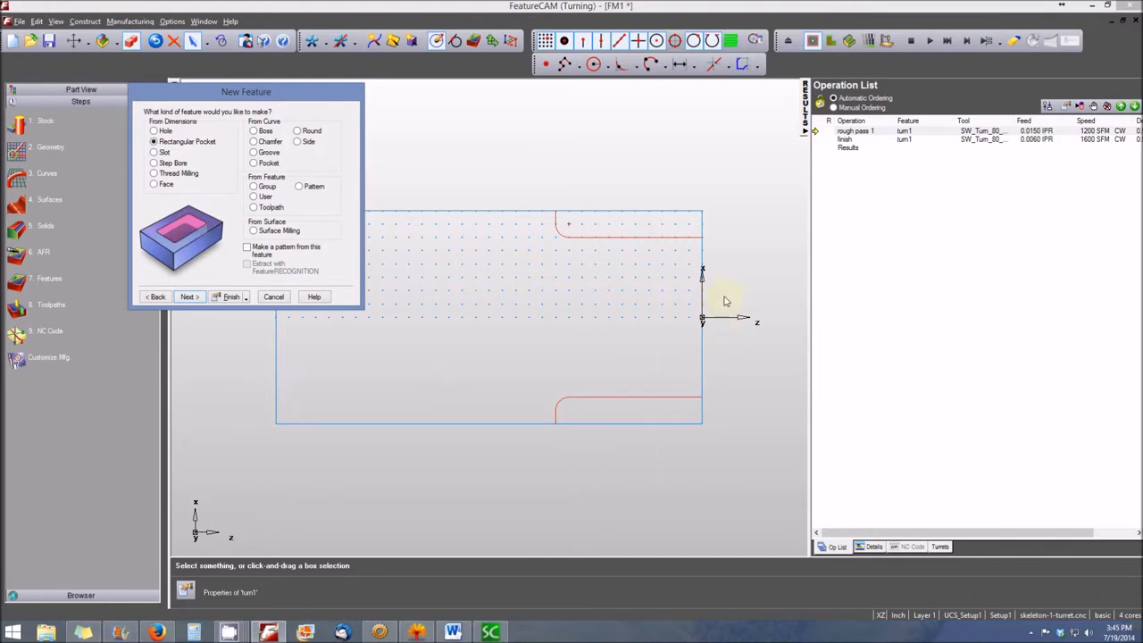
{"action": "mouse_move", "coordinate": [695, 307]}
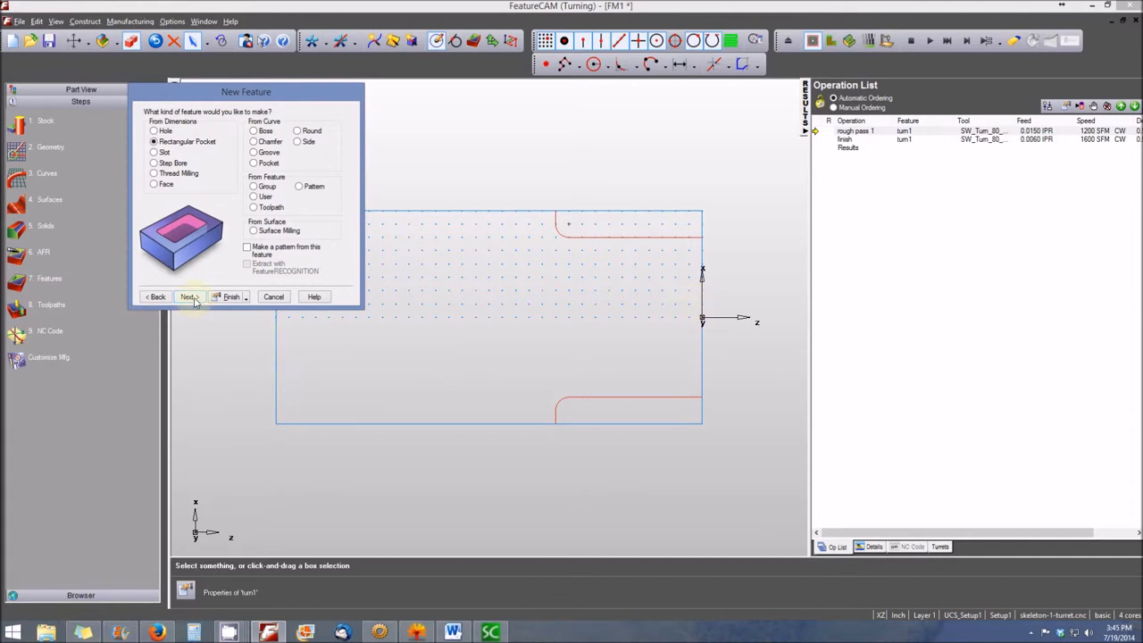
Give the pocket length 1, width 1 and corner radius 0.25, moving on to its location
{"action": "left_click", "coordinate": [185, 296]}
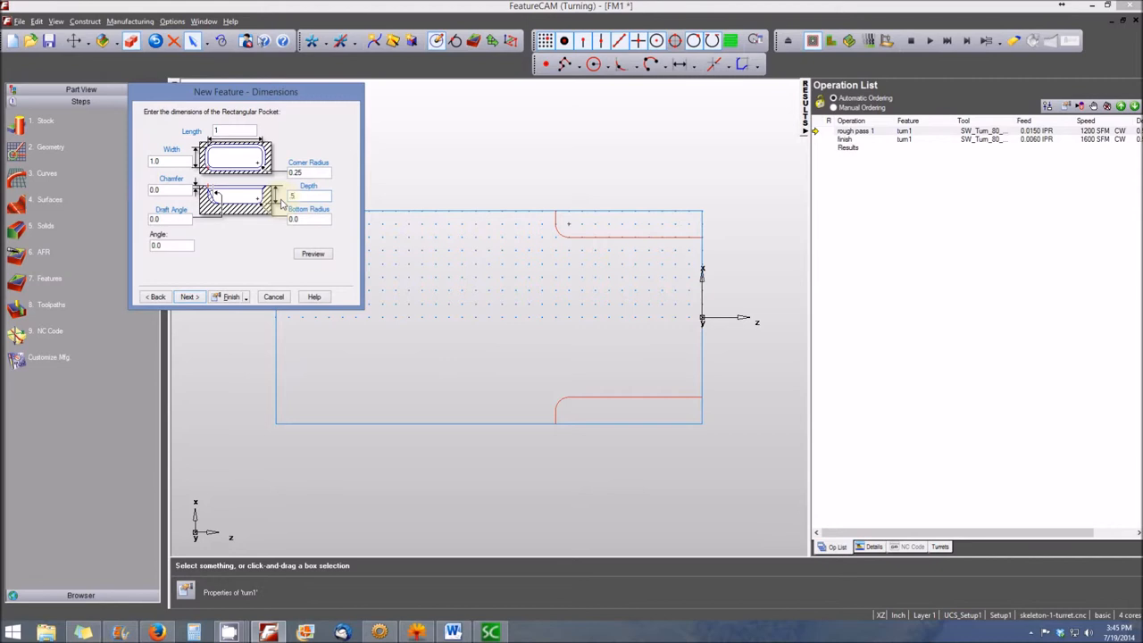
{"action": "left_click", "coordinate": [187, 297]}
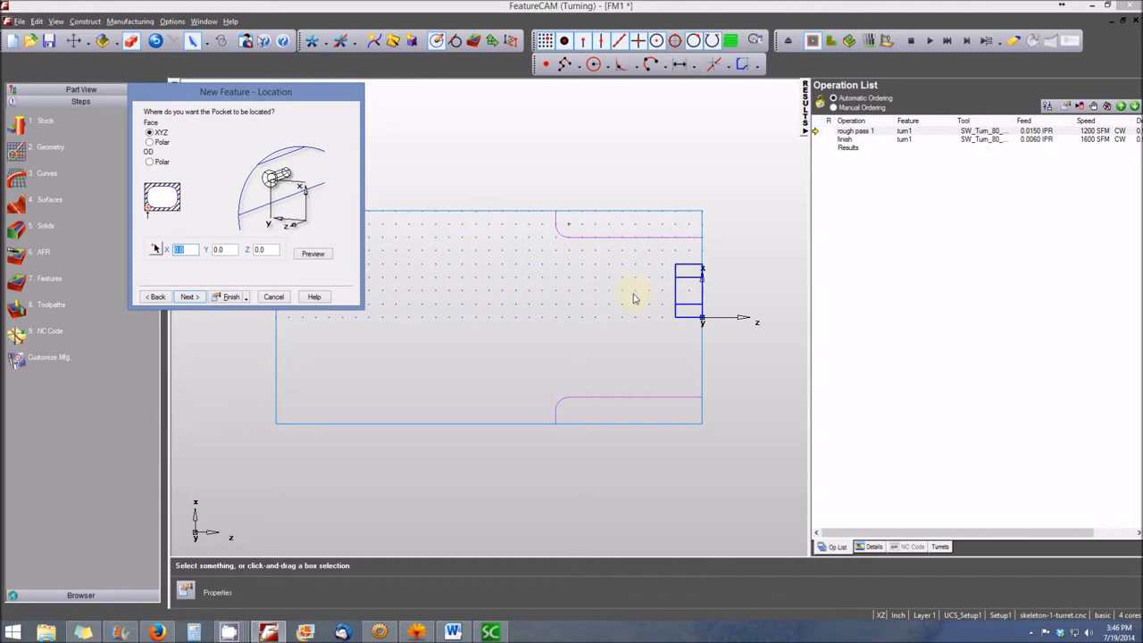
{"action": "mouse_move", "coordinate": [722, 322]}
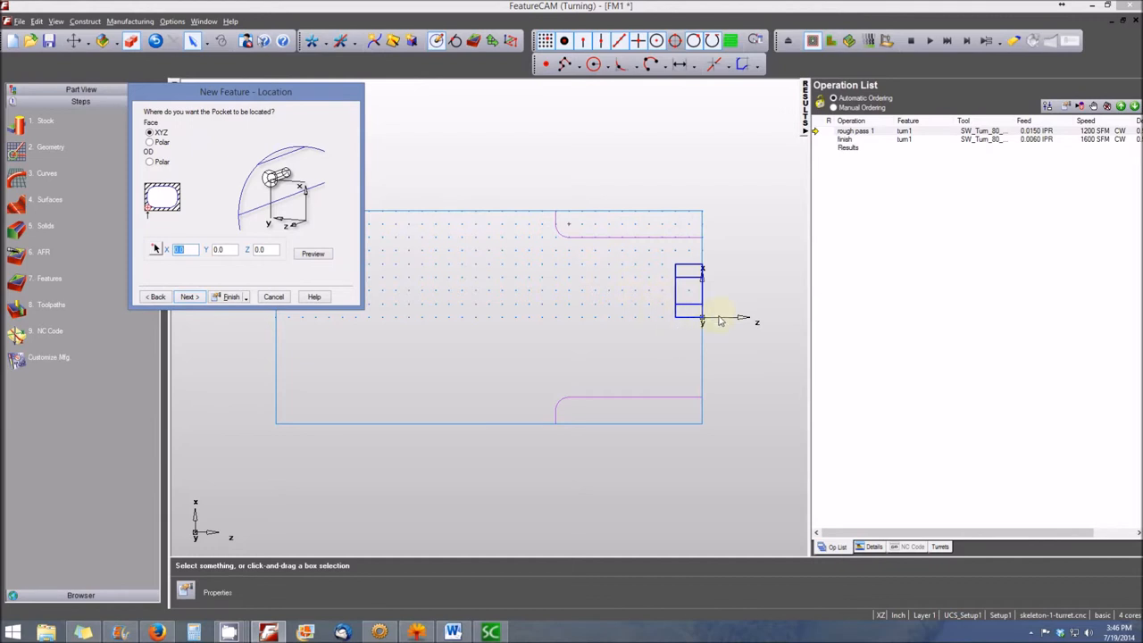
From an end view, locate the pocket at X -0.5, Y -0.5, centred on the end face
{"action": "right_click", "coordinate": [721, 320]}
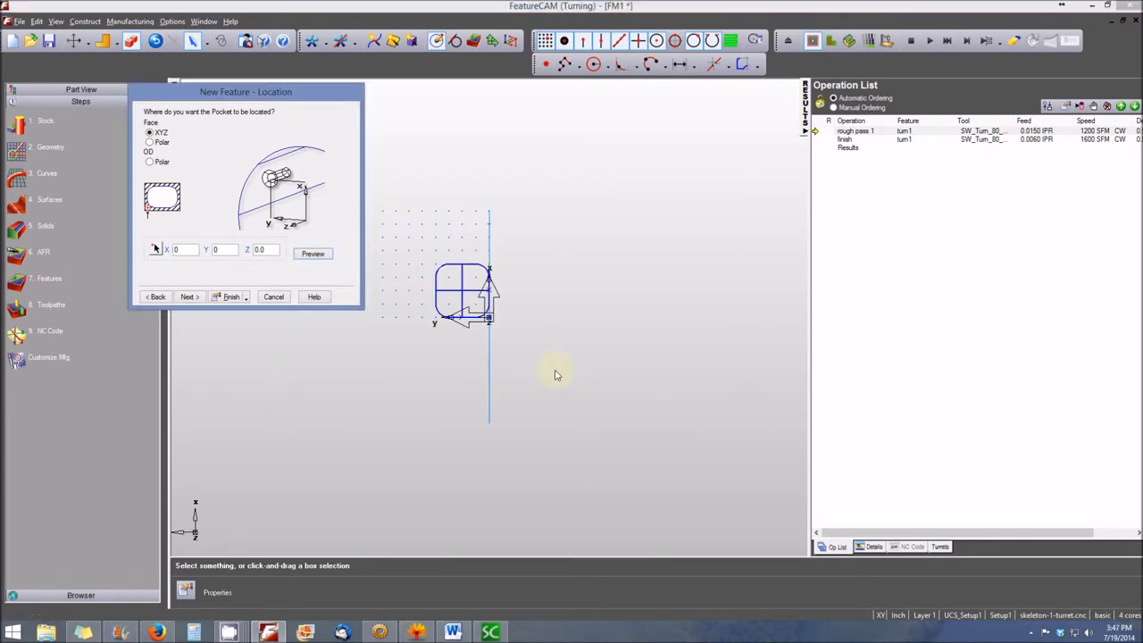
{"action": "mouse_move", "coordinate": [550, 373]}
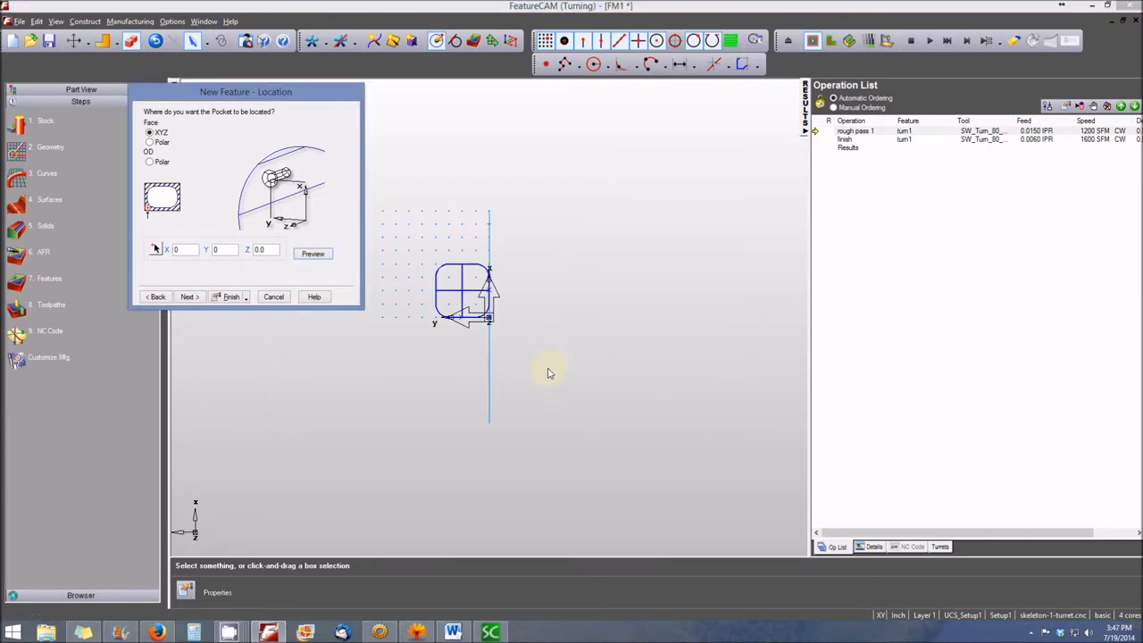
{"action": "mouse_move", "coordinate": [514, 290]}
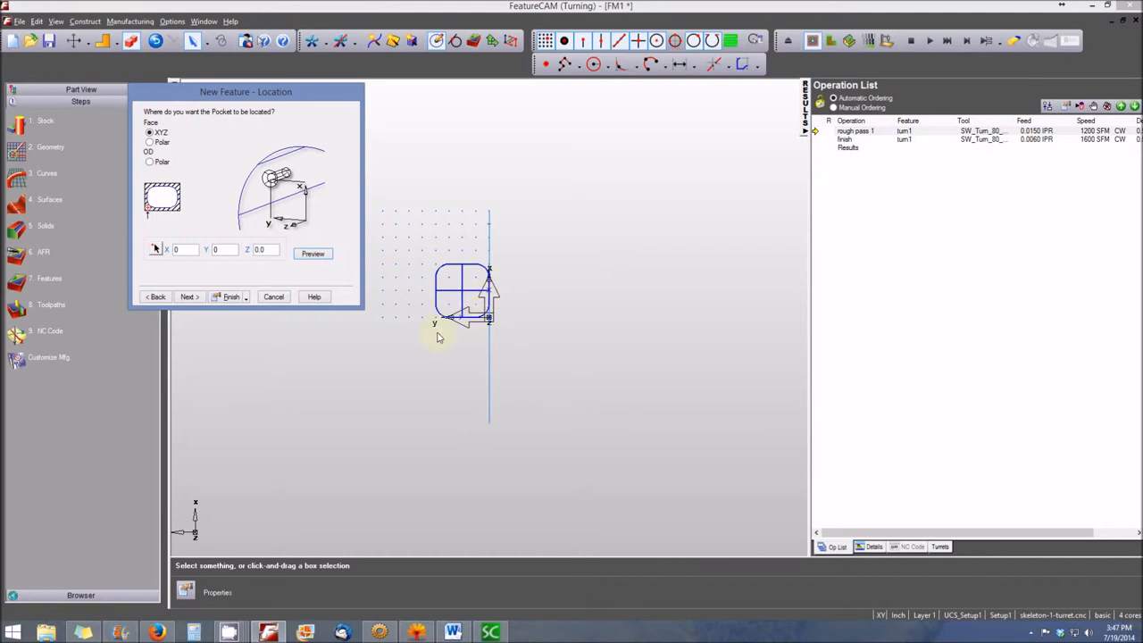
{"action": "mouse_move", "coordinate": [322, 366]}
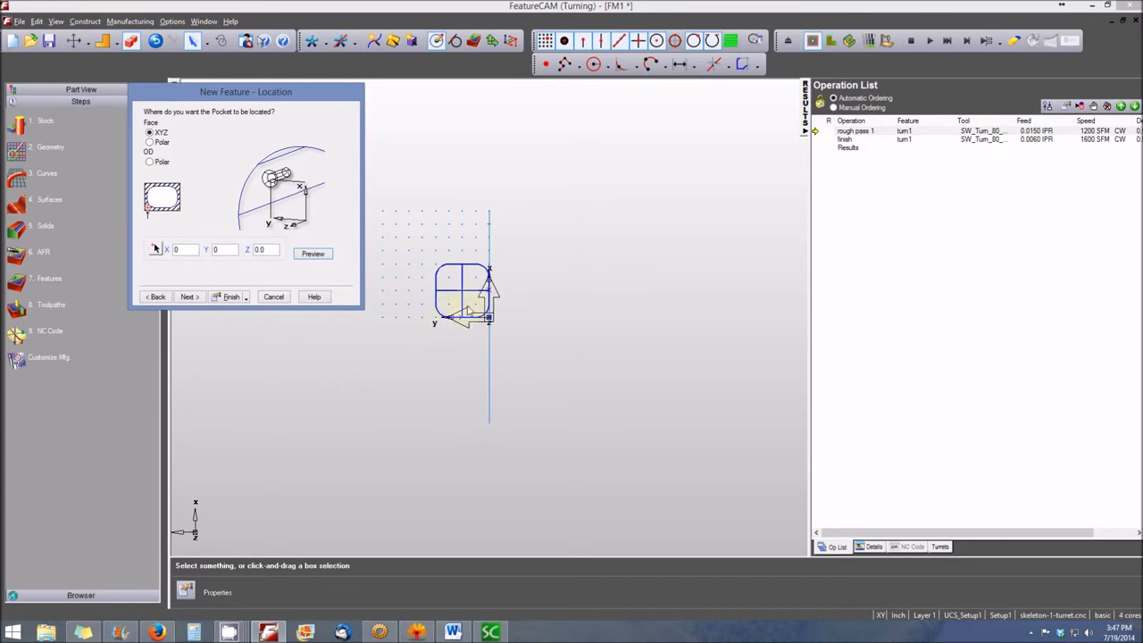
{"action": "mouse_move", "coordinate": [455, 351]}
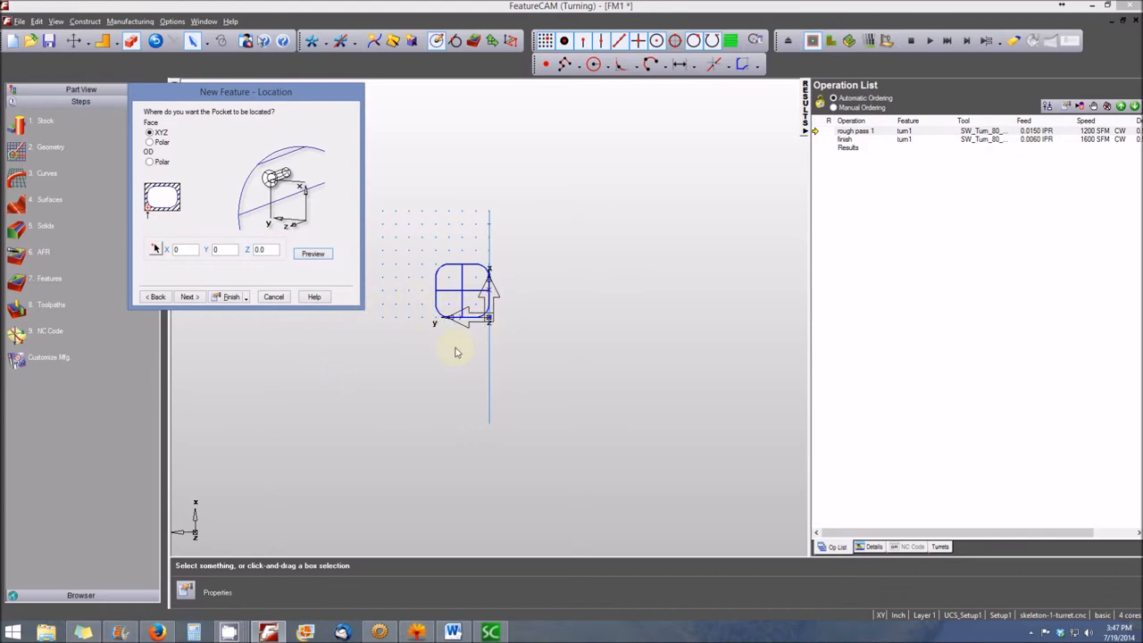
{"action": "left_click", "coordinate": [185, 250]}
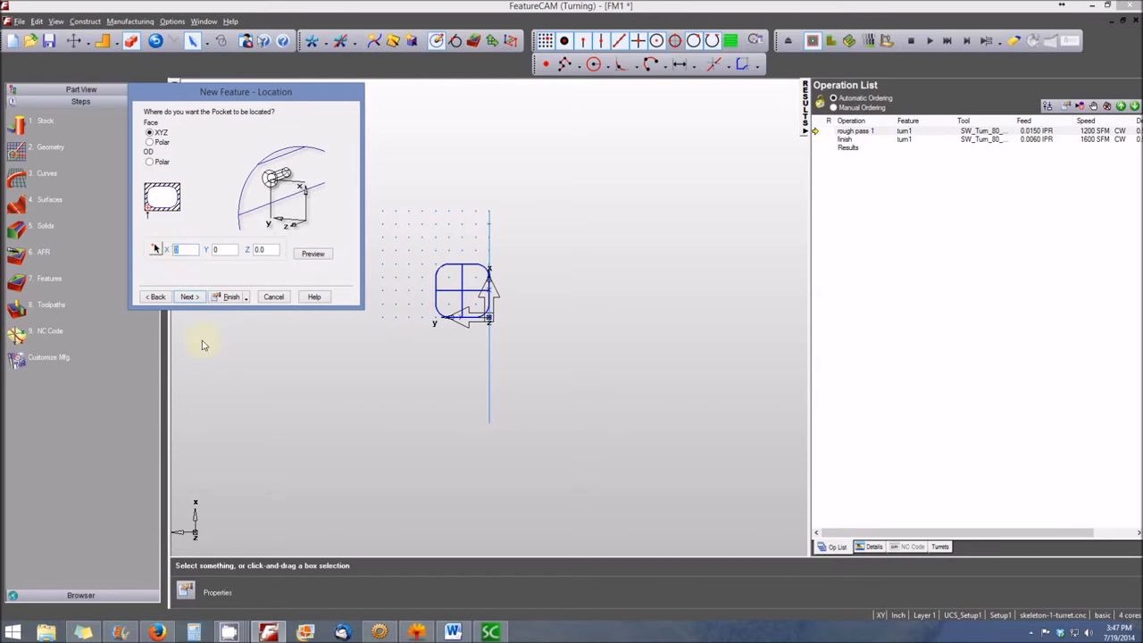
{"action": "type", "text": "-.5"}
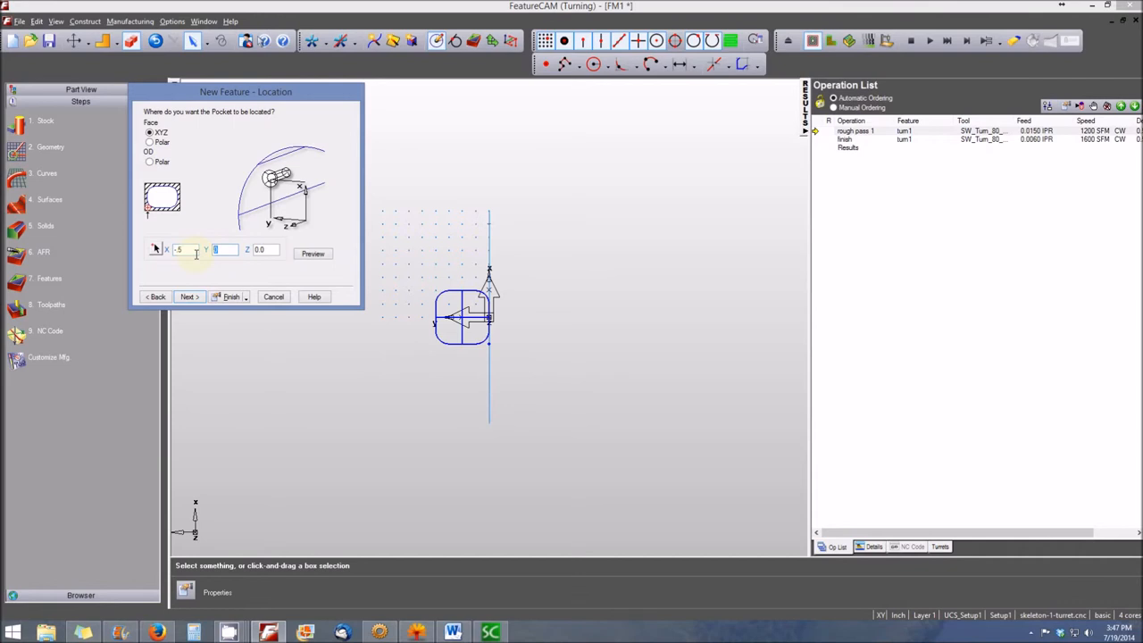
{"action": "type", "text": "-5"}
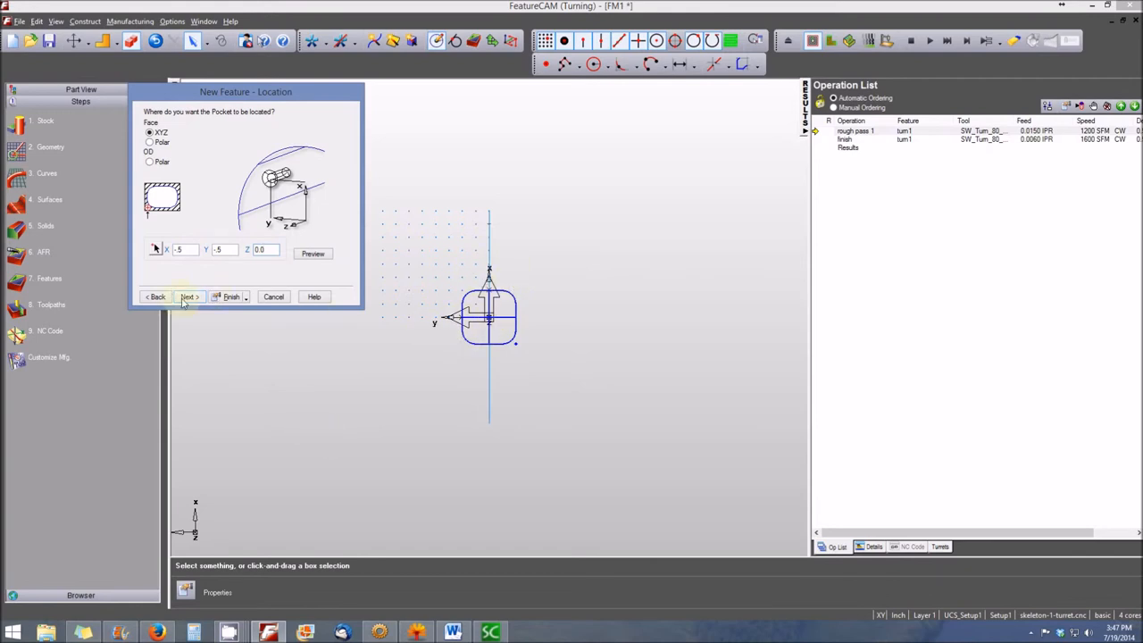
Finish creating rect_pock1 with default strategies, adding its rough and finish passes
{"action": "left_click", "coordinate": [188, 297]}
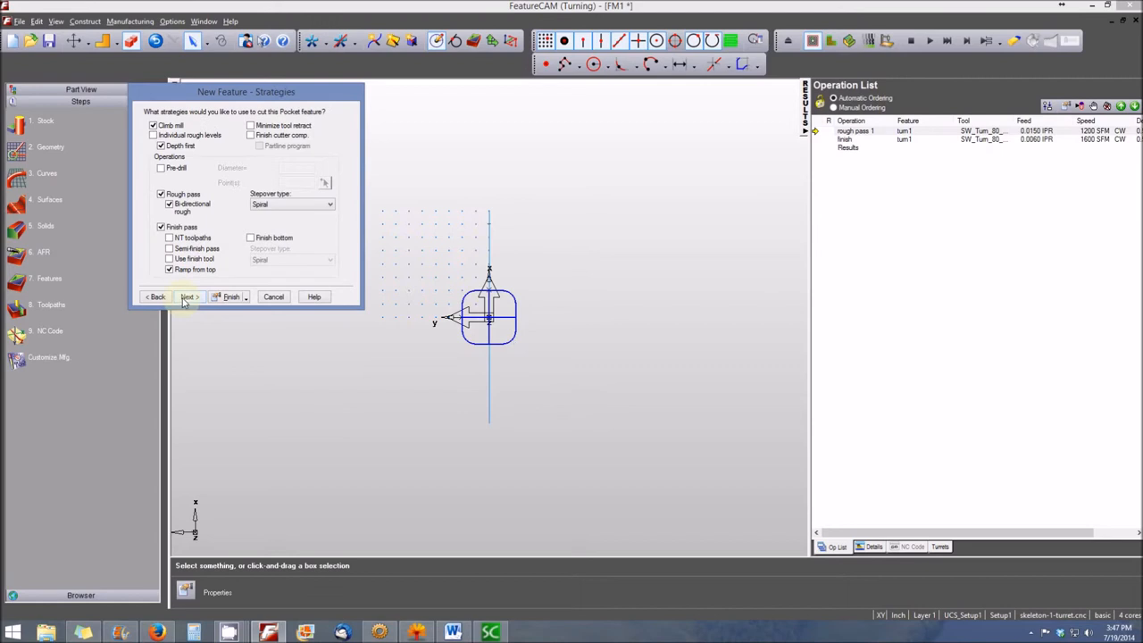
{"action": "left_click", "coordinate": [190, 296]}
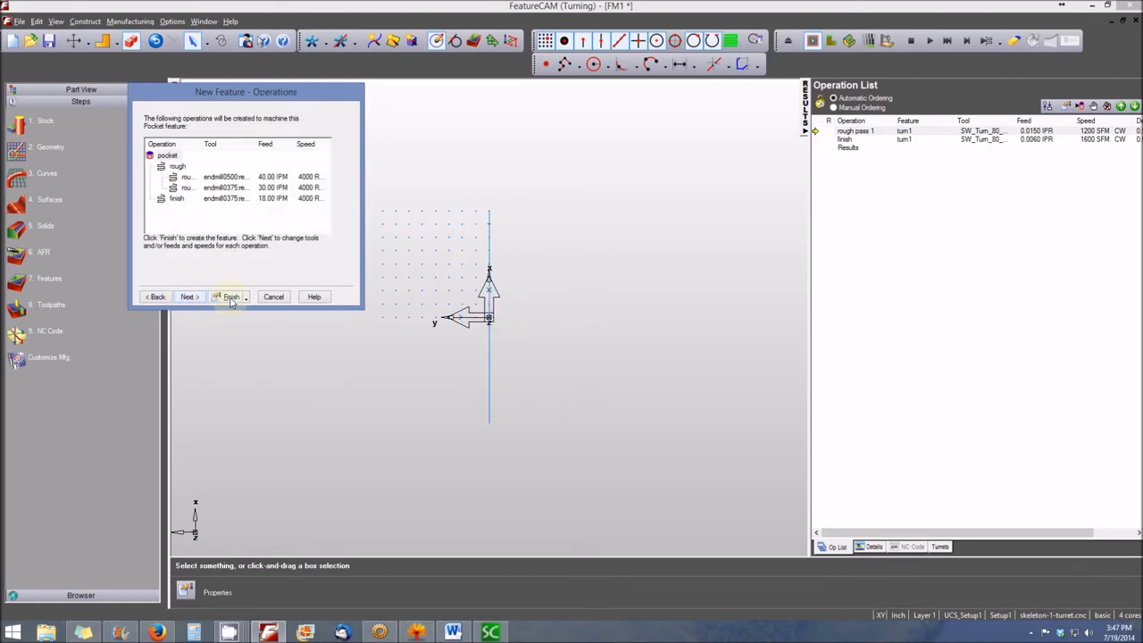
{"action": "left_click", "coordinate": [229, 297]}
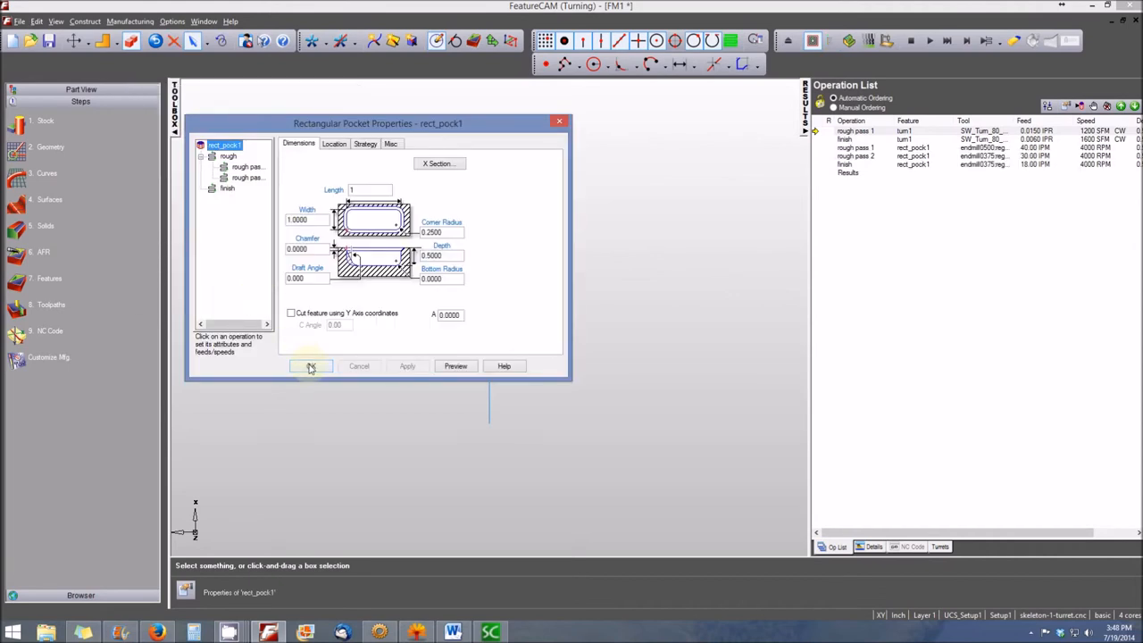
{"action": "left_click", "coordinate": [311, 366]}
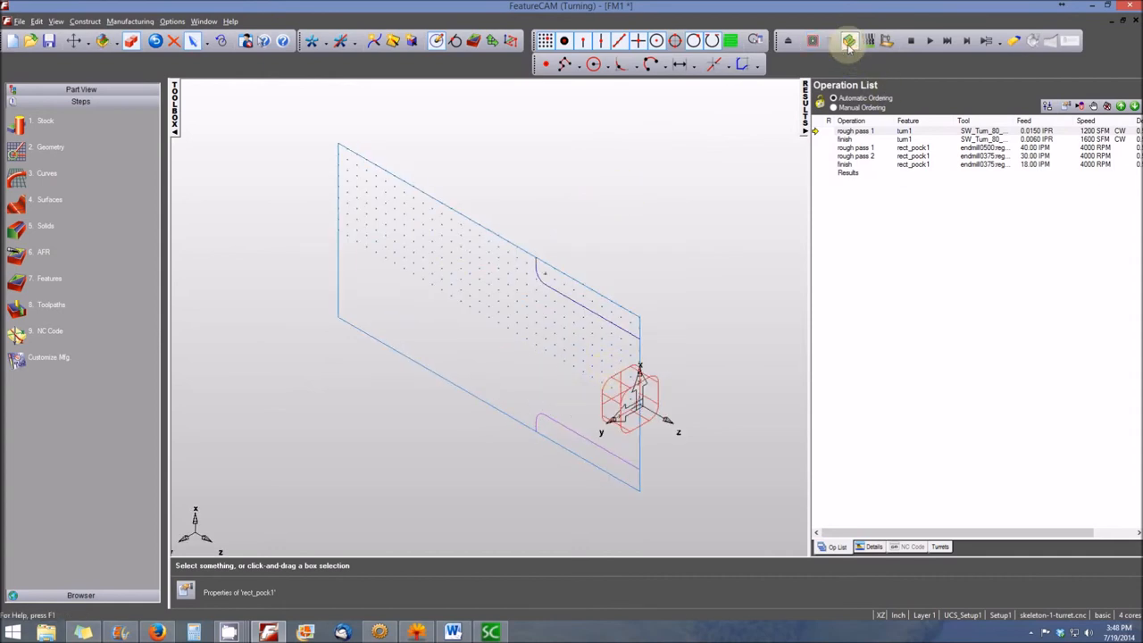
{"action": "mouse_move", "coordinate": [848, 41]}
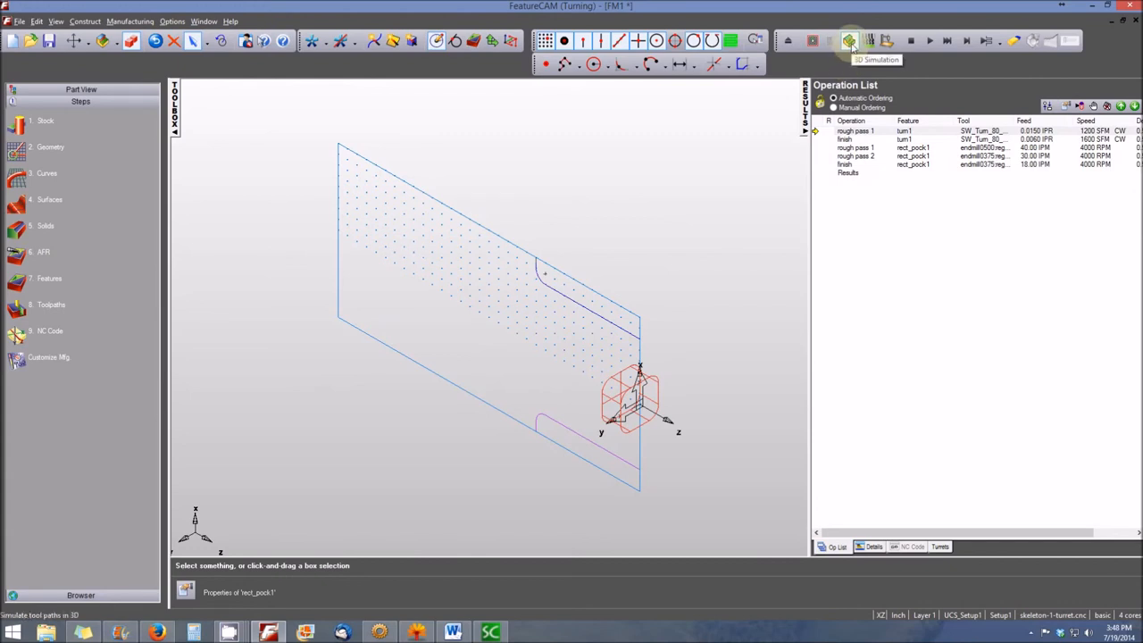
Start the 3D simulation to watch the round stock being turned as a solid
{"action": "left_click", "coordinate": [851, 41]}
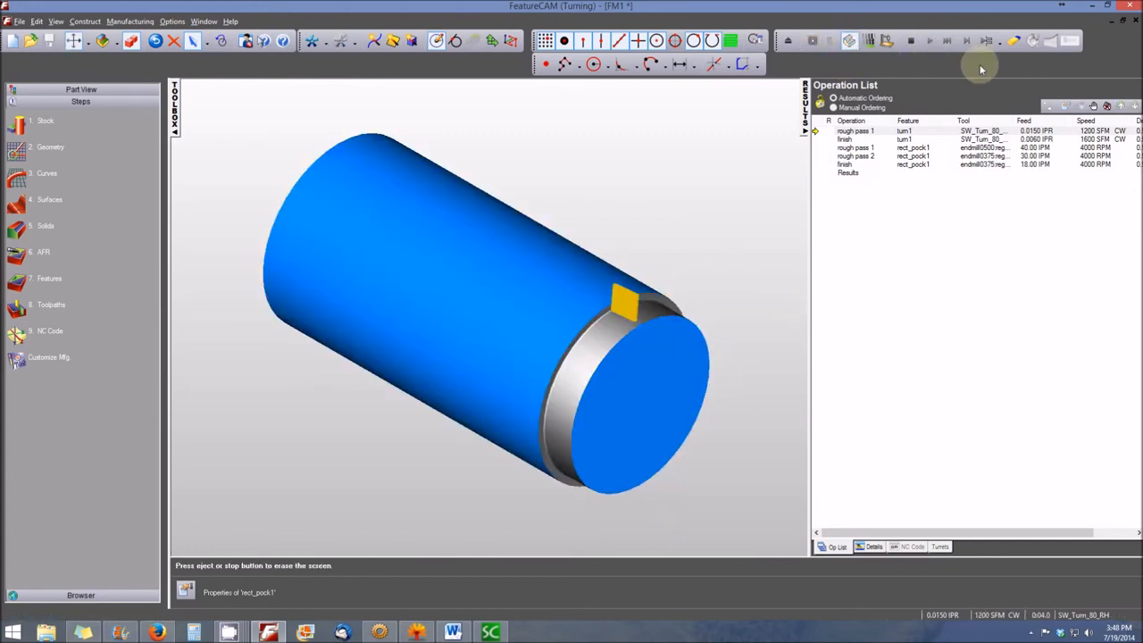